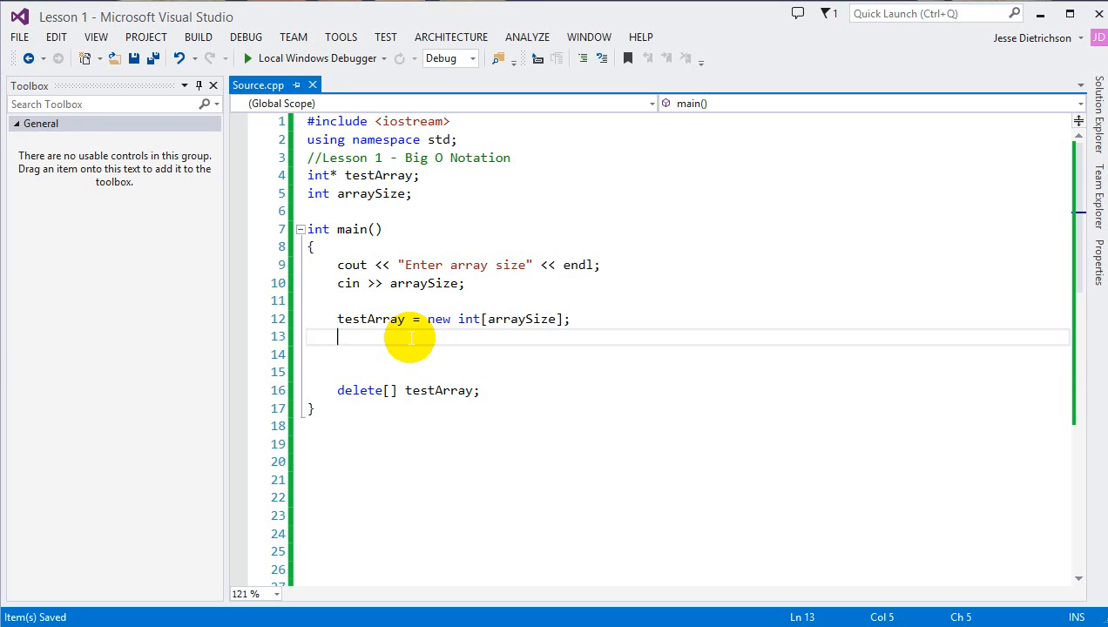
{"action": "mouse_move", "coordinate": [464, 346]}
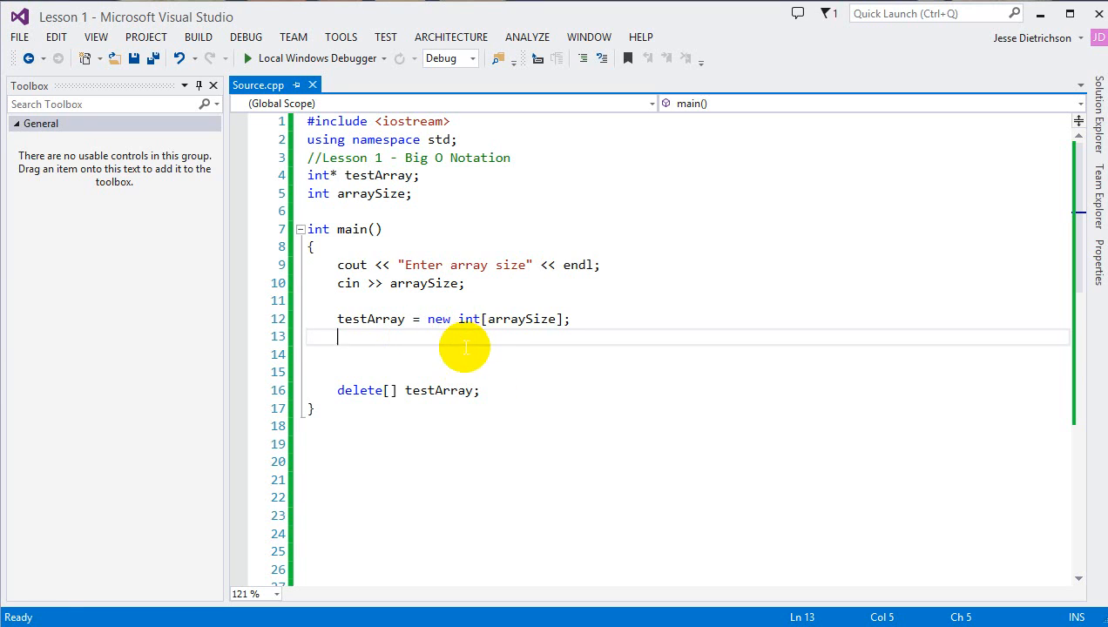
{"action": "mouse_move", "coordinate": [436, 283]}
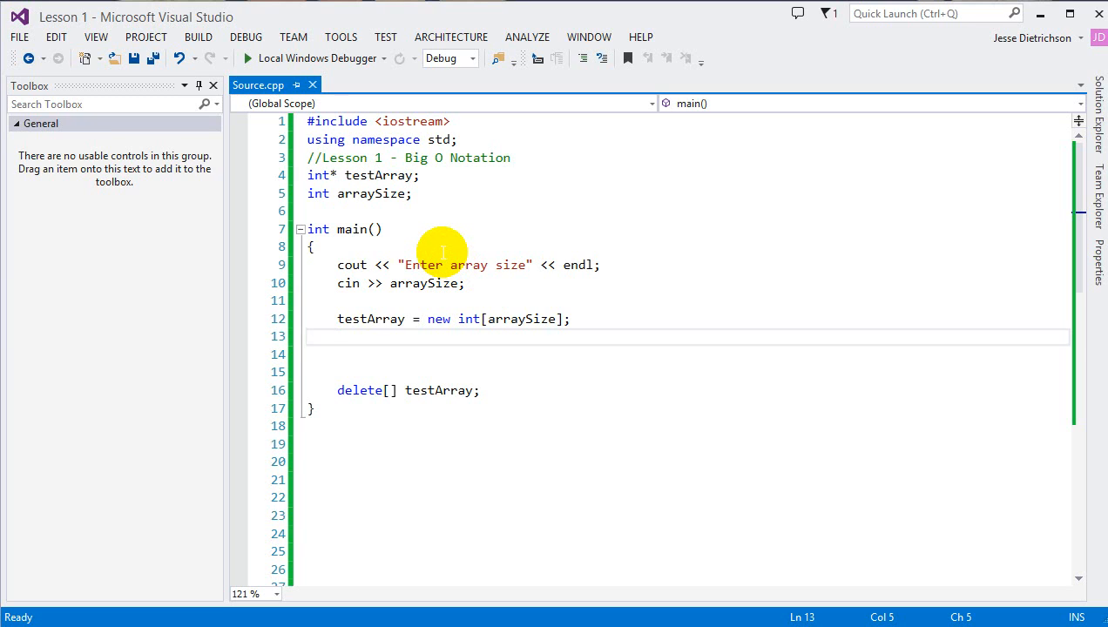
{"action": "mouse_move", "coordinate": [470, 242]}
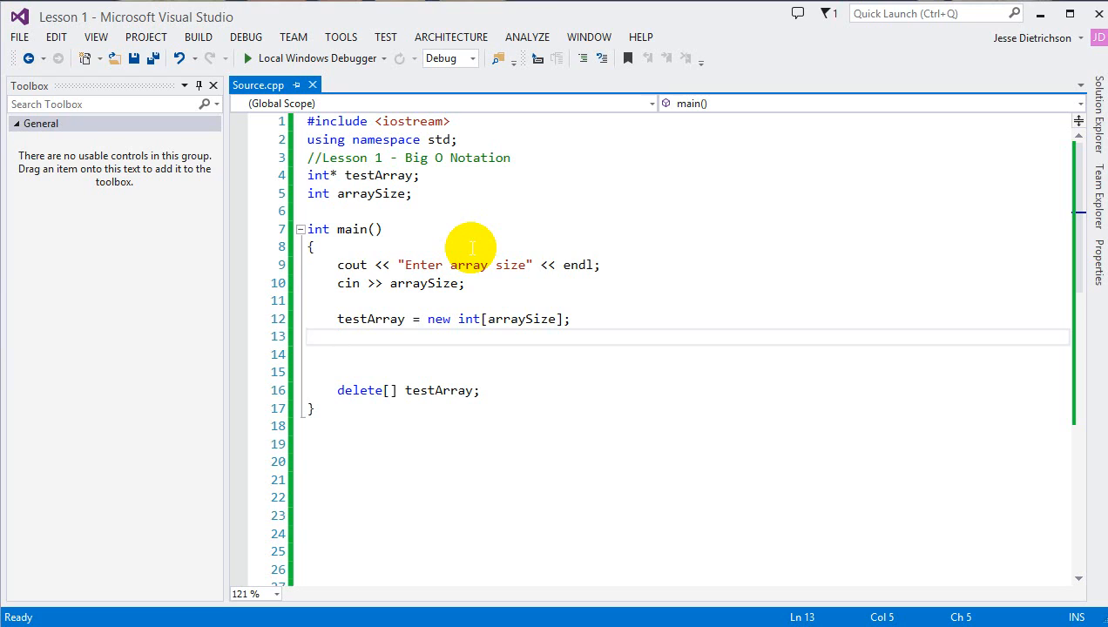
Write DisplayArray looping over testArray with cout, commented //Big O: O(n)
{"action": "left_click", "coordinate": [338, 337]}
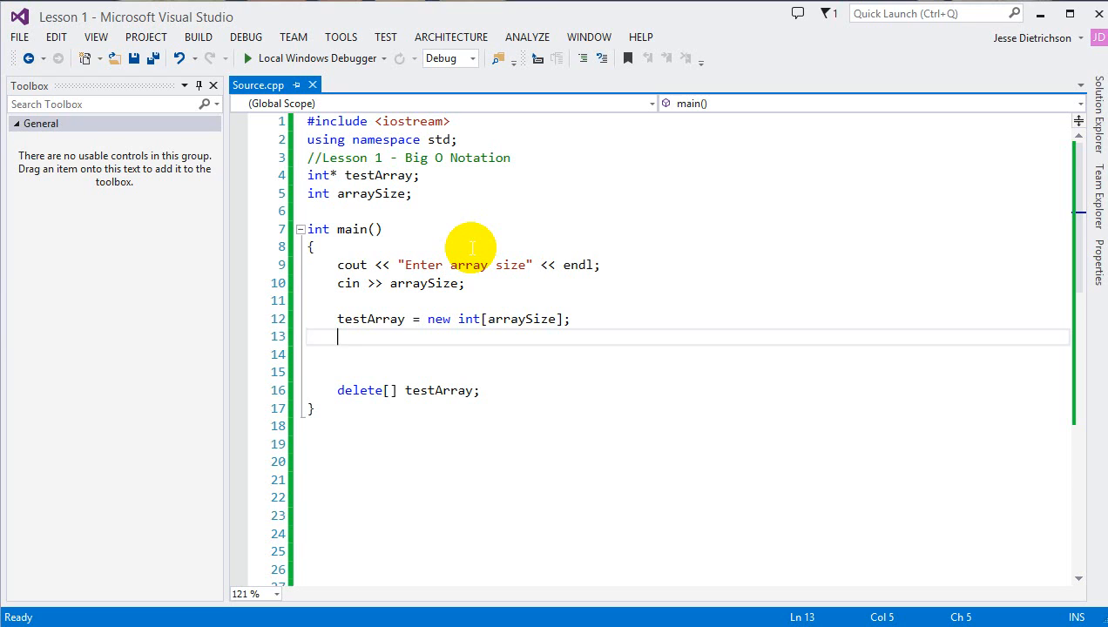
{"action": "mouse_move", "coordinate": [464, 307]}
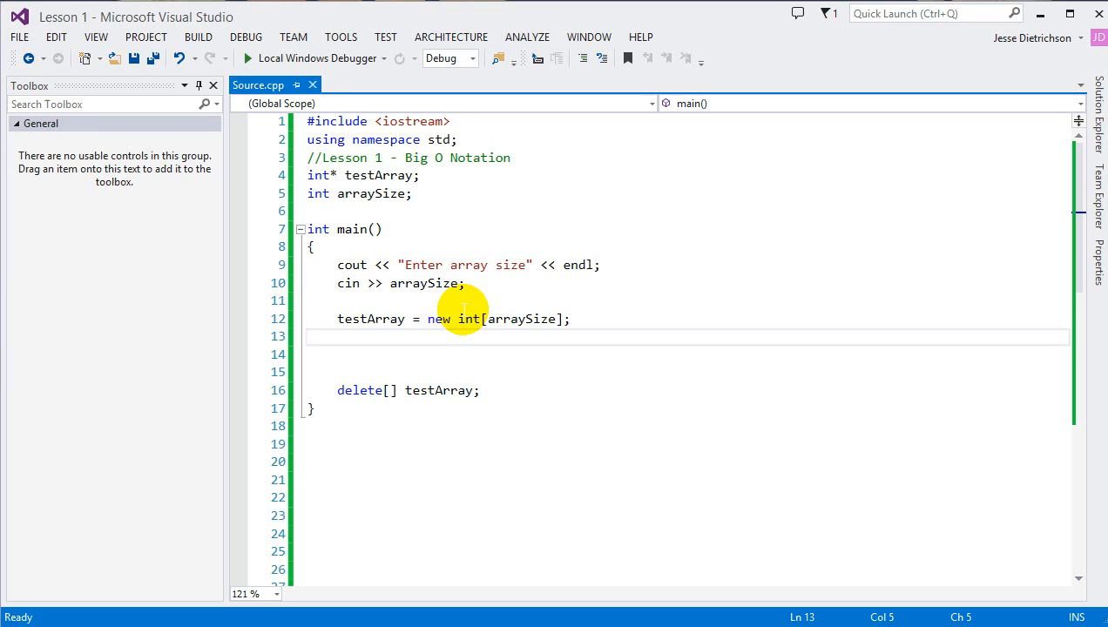
{"action": "left_click", "coordinate": [338, 337]}
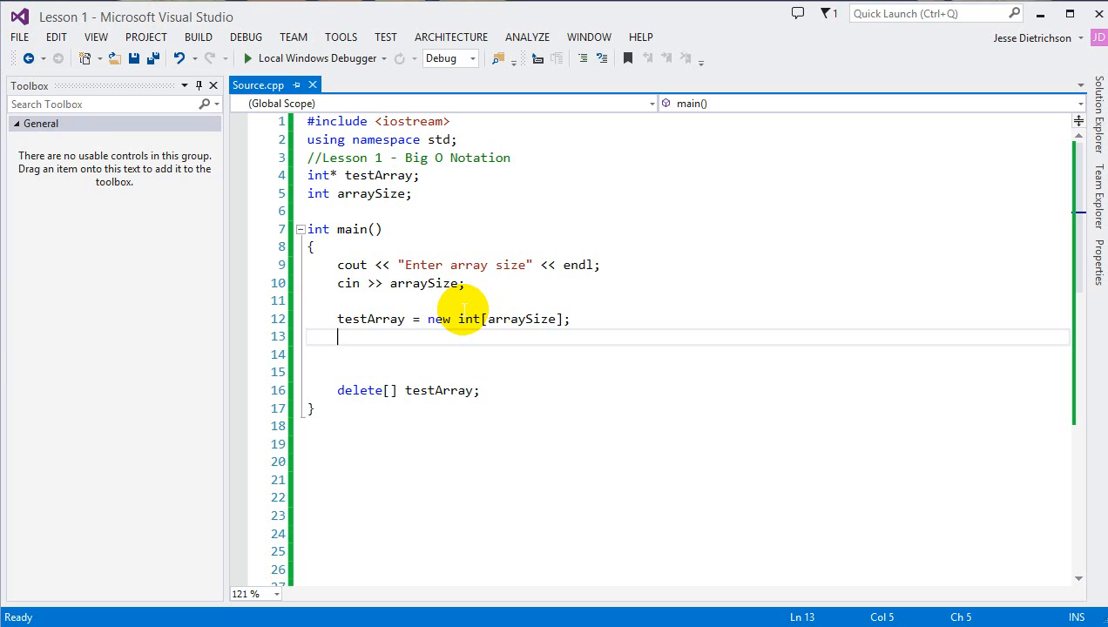
{"action": "mouse_move", "coordinate": [419, 264]}
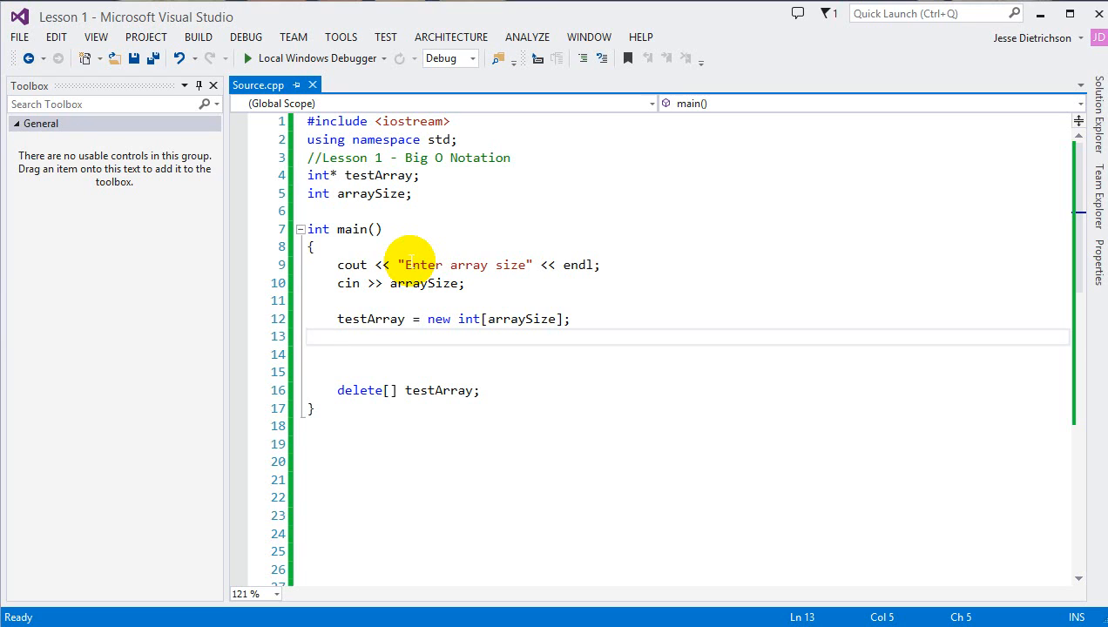
{"action": "left_click", "coordinate": [338, 337]}
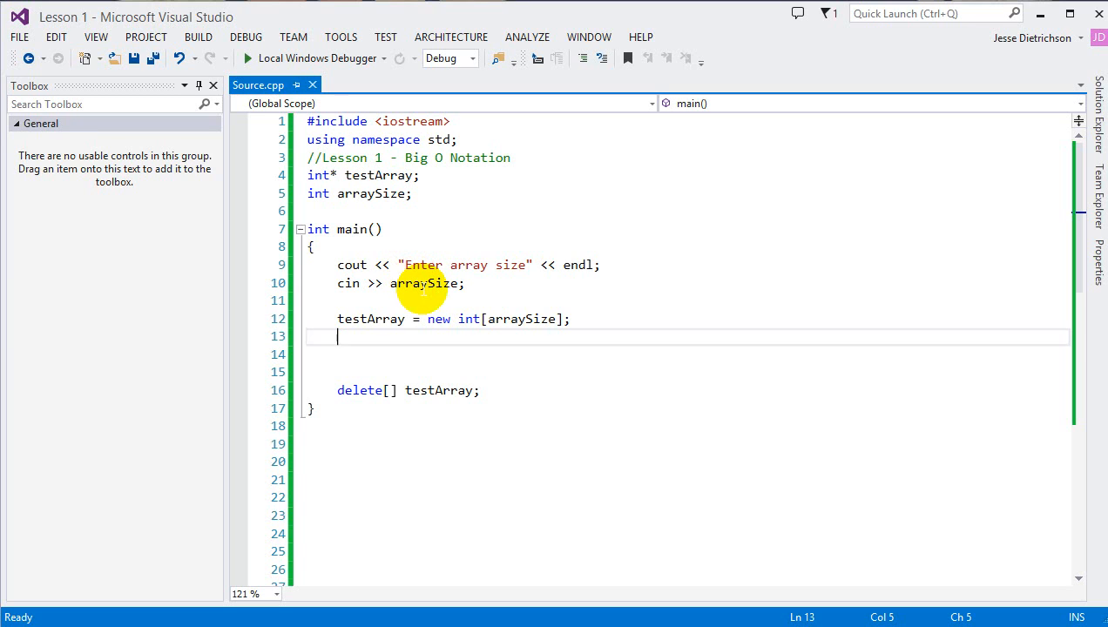
{"action": "mouse_move", "coordinate": [444, 304]}
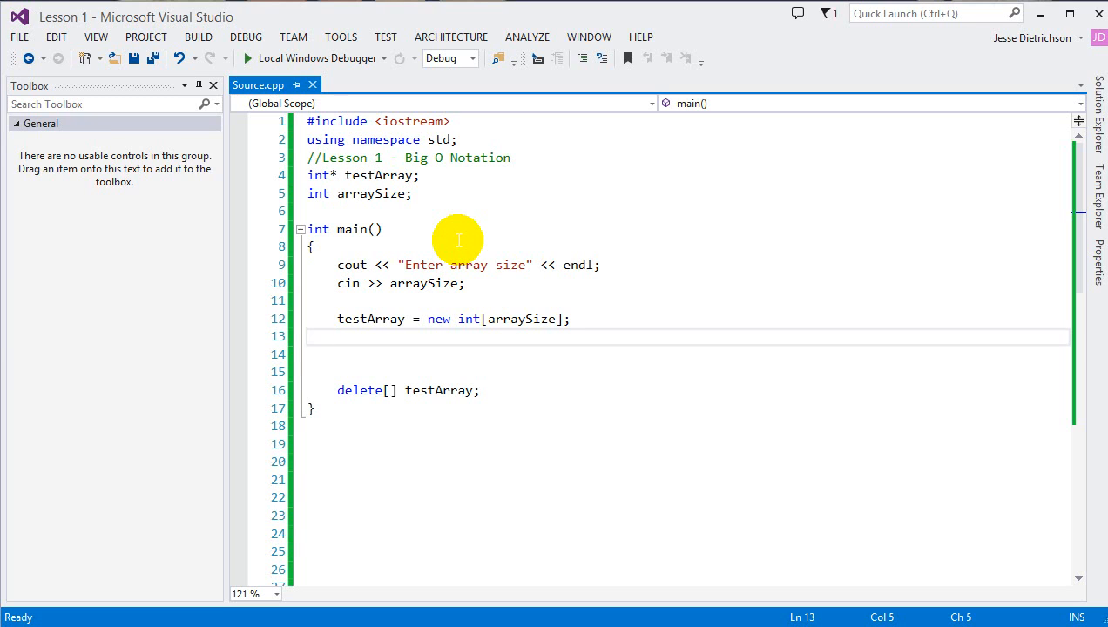
{"action": "left_click", "coordinate": [337, 337]}
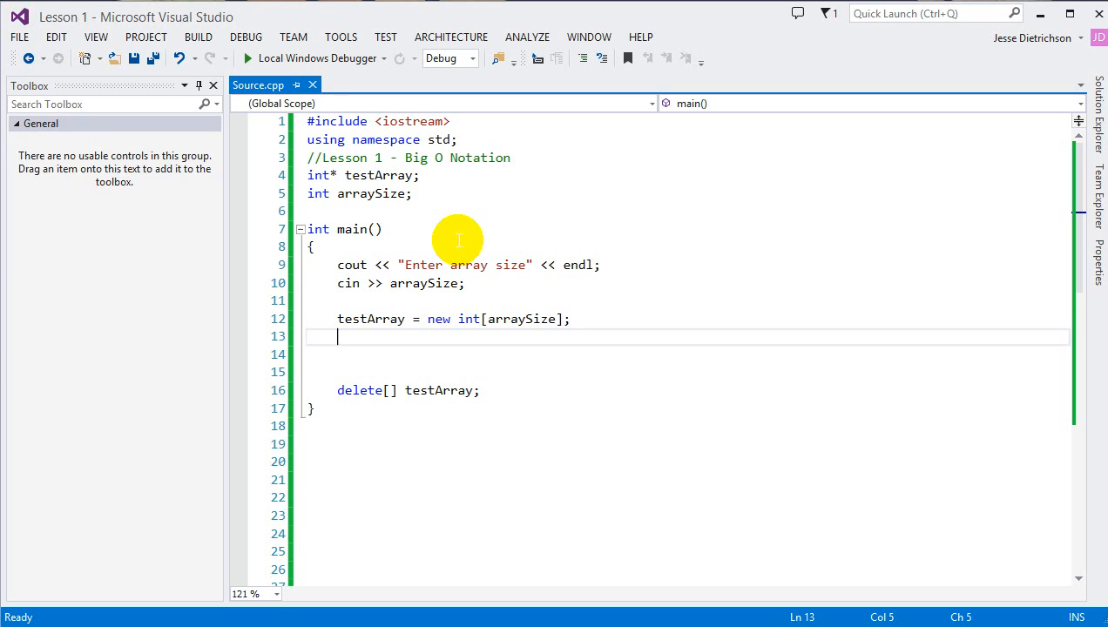
{"action": "mouse_move", "coordinate": [459, 329]}
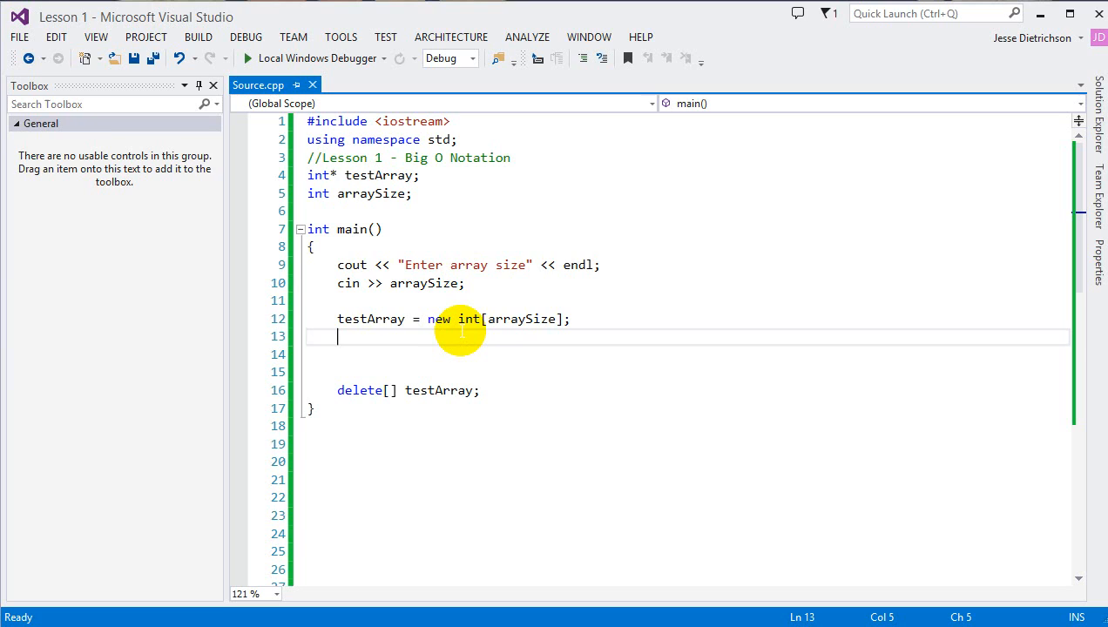
{"action": "mouse_move", "coordinate": [462, 329]}
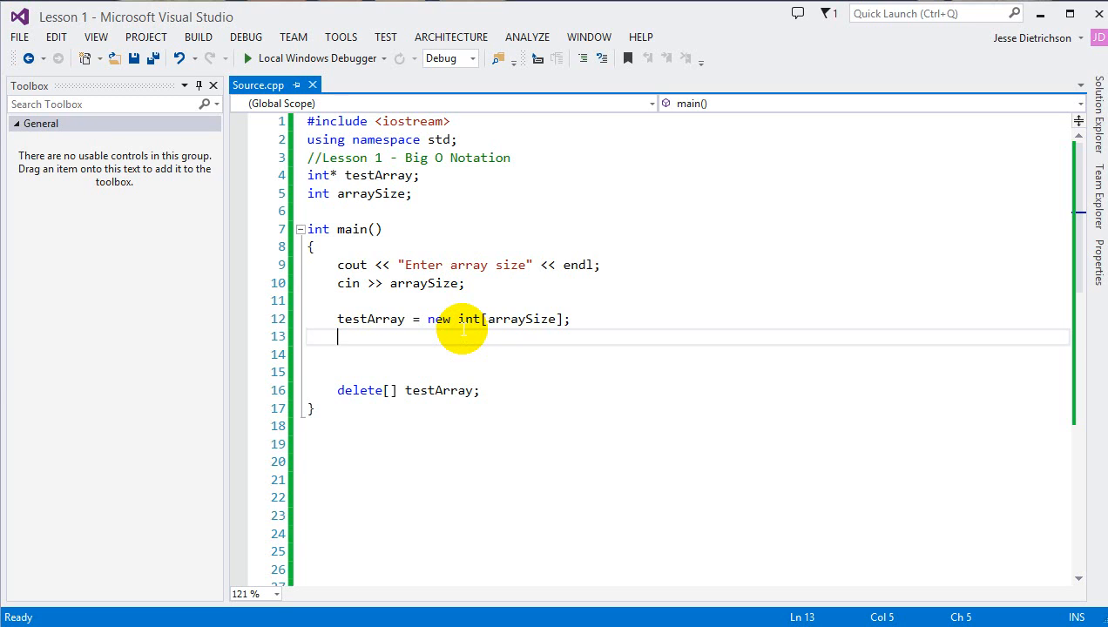
{"action": "mouse_move", "coordinate": [451, 319]}
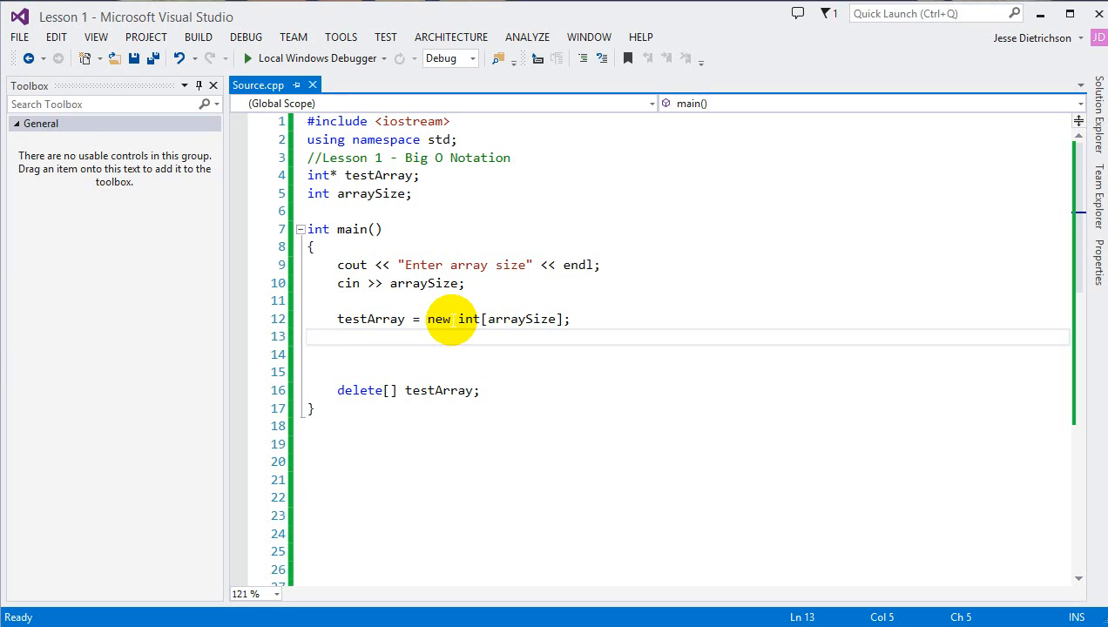
{"action": "mouse_move", "coordinate": [659, 457]}
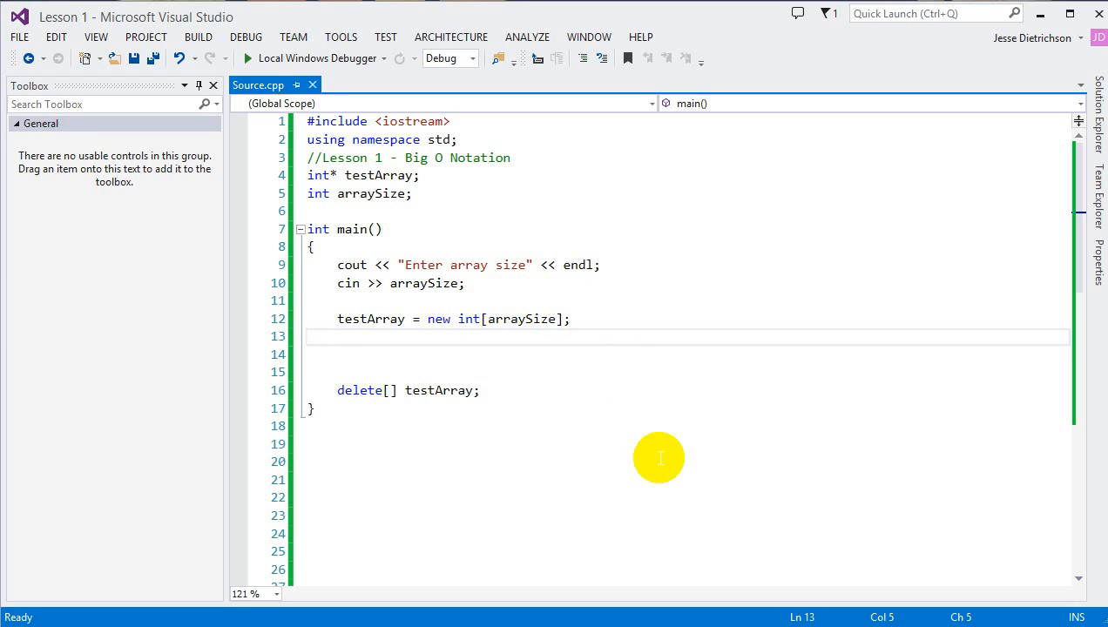
{"action": "mouse_move", "coordinate": [519, 436]}
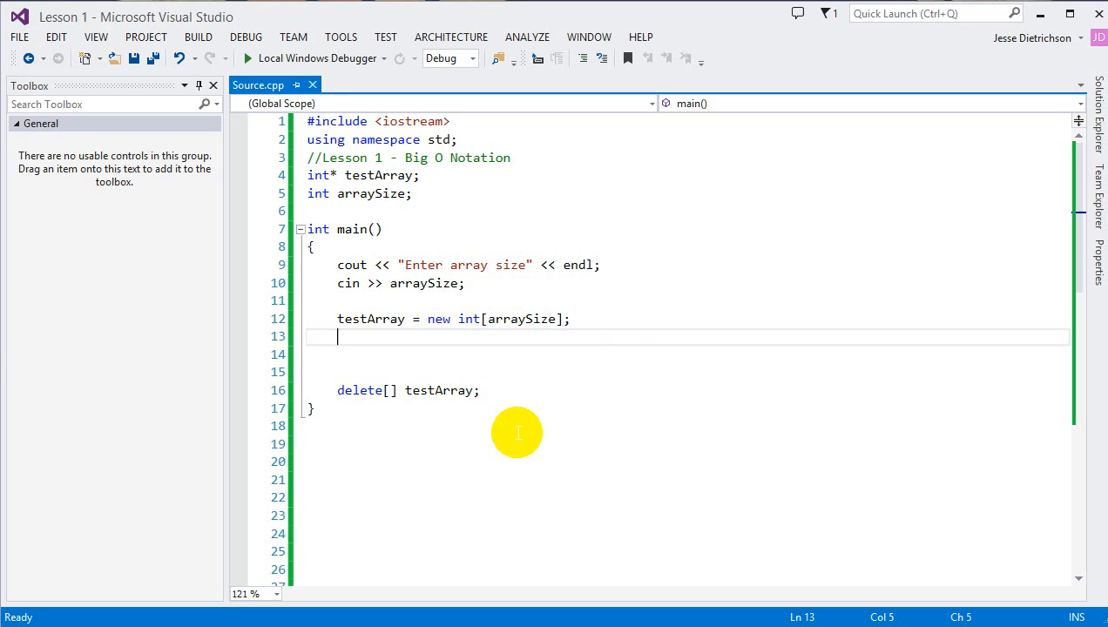
{"action": "mouse_move", "coordinate": [557, 401]}
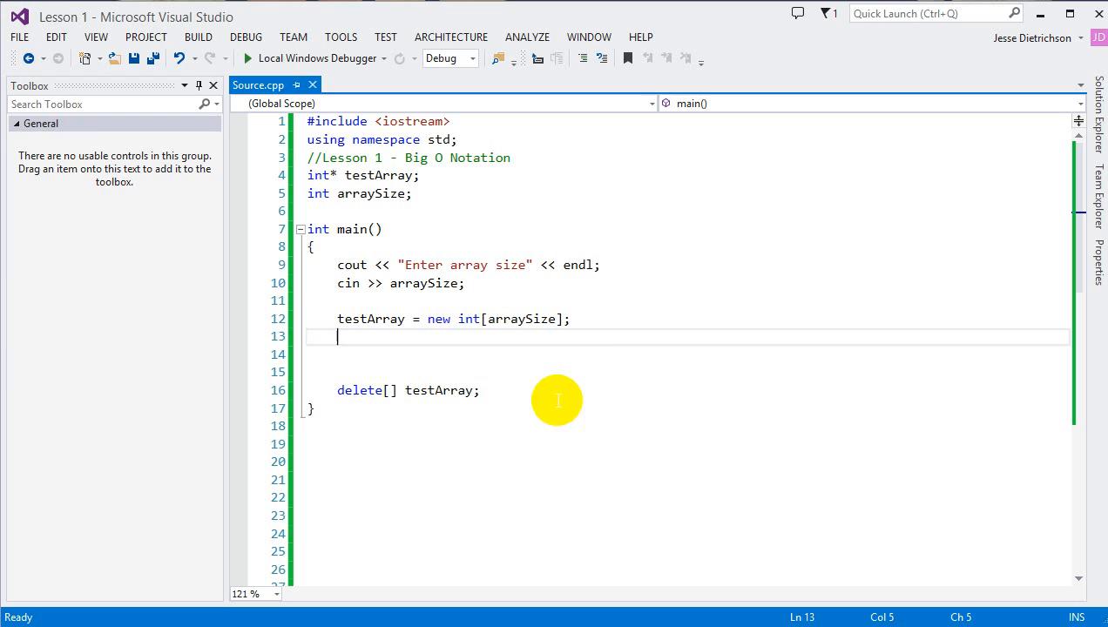
{"action": "mouse_move", "coordinate": [592, 272]}
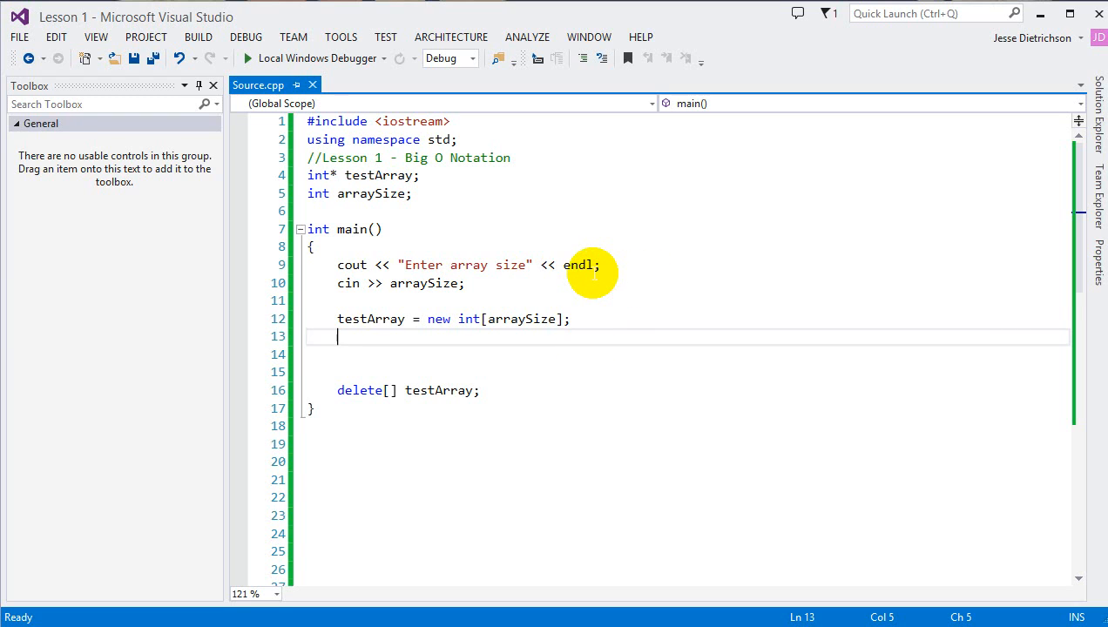
{"action": "mouse_move", "coordinate": [581, 265]}
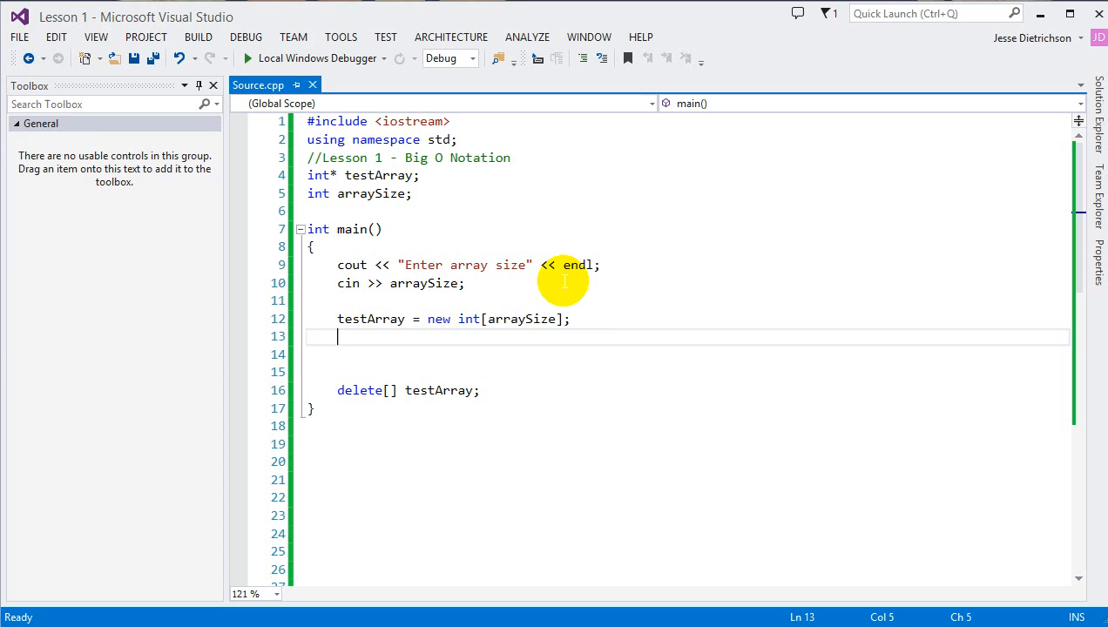
{"action": "mouse_move", "coordinate": [616, 320]}
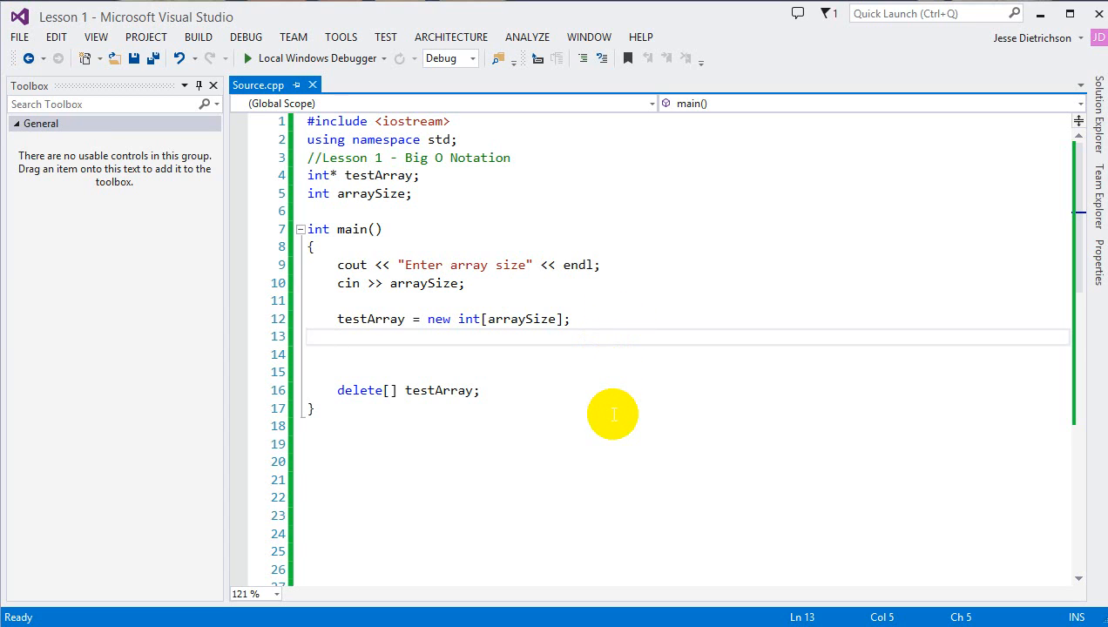
{"action": "mouse_move", "coordinate": [616, 411]}
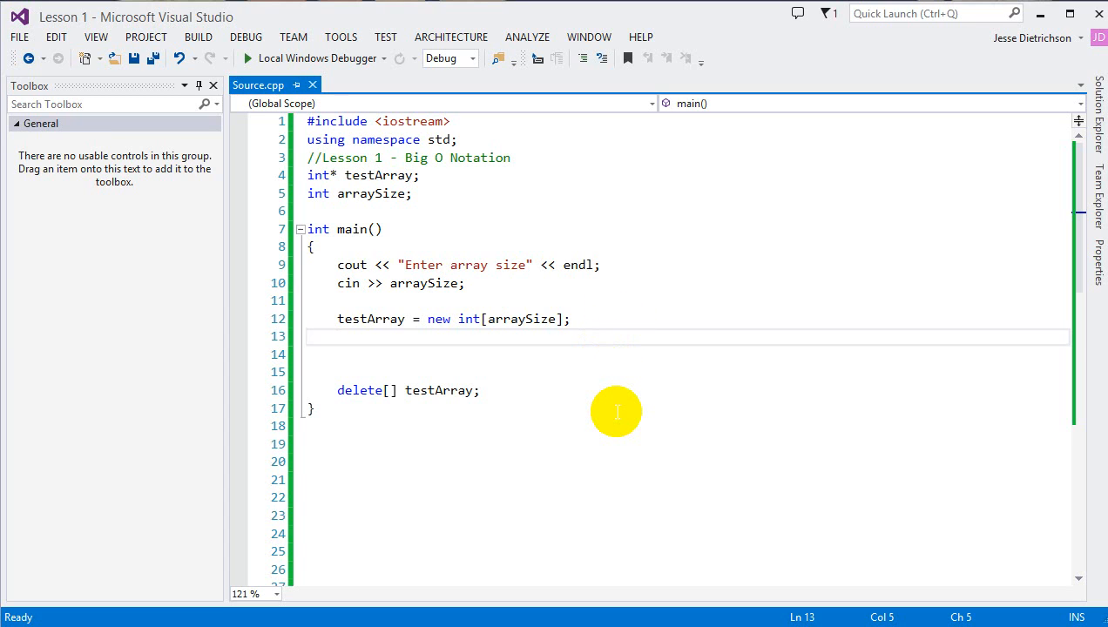
{"action": "left_click", "coordinate": [340, 337]}
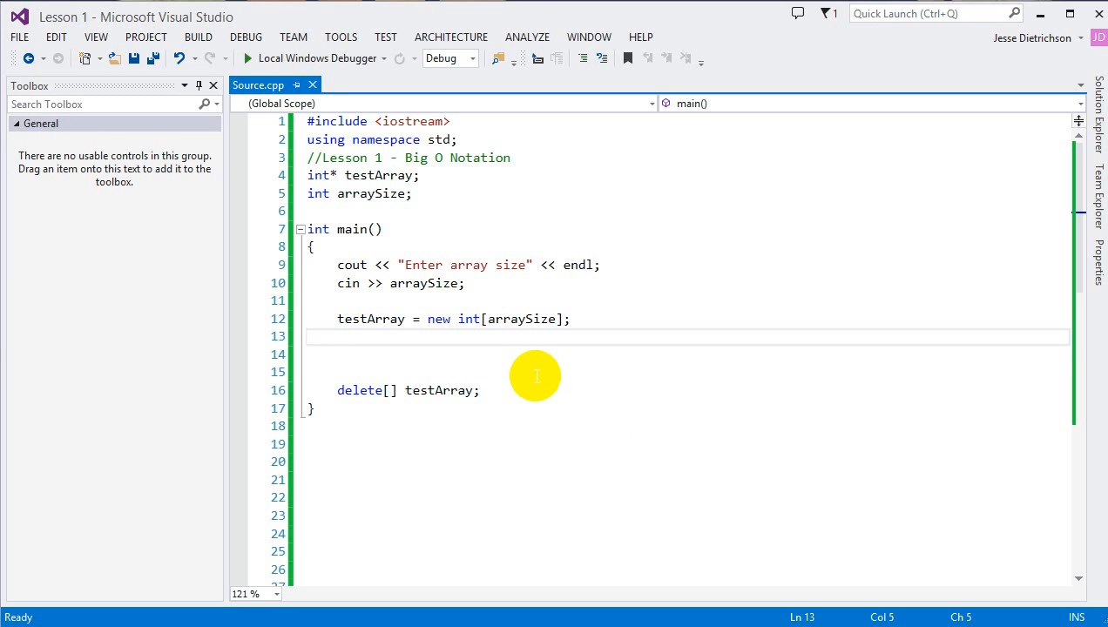
{"action": "mouse_move", "coordinate": [529, 436]}
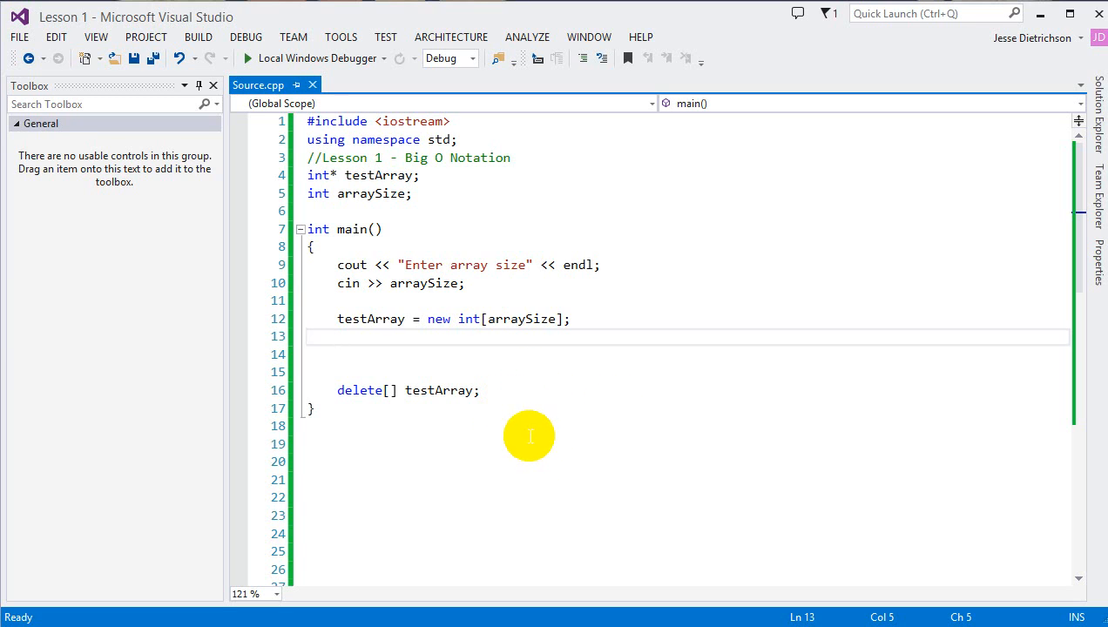
{"action": "type", "text": "//Big O: O(n)"}
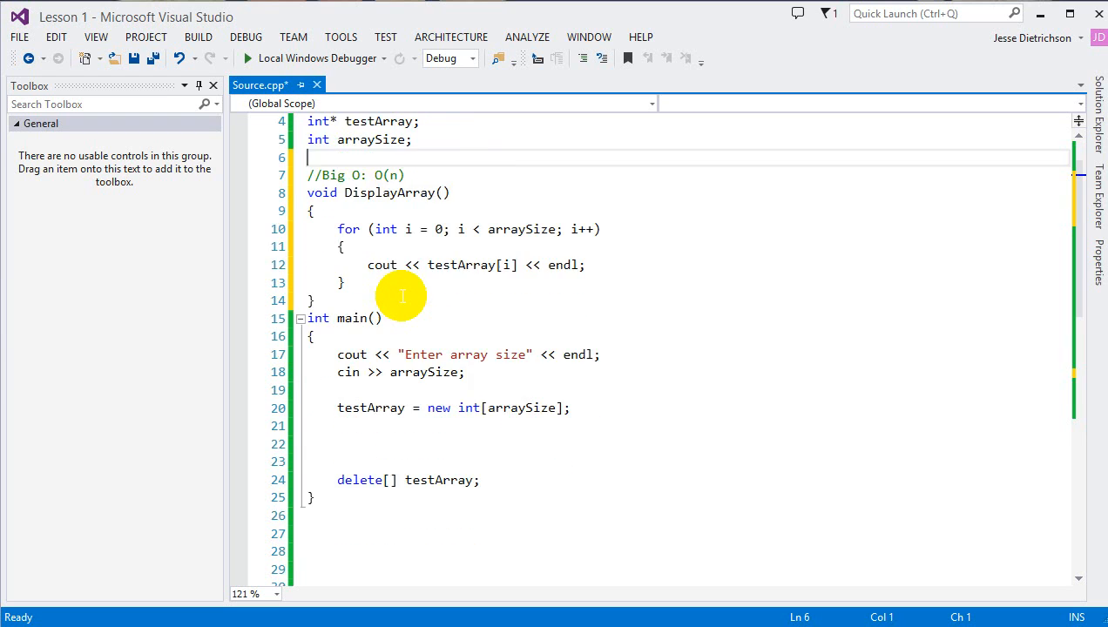
Highlight main's arraySize input and new int[arraySize] allocation lines, then the O(n) comment
{"action": "scroll", "scroll_direction": "up", "scroll_amount": 3}
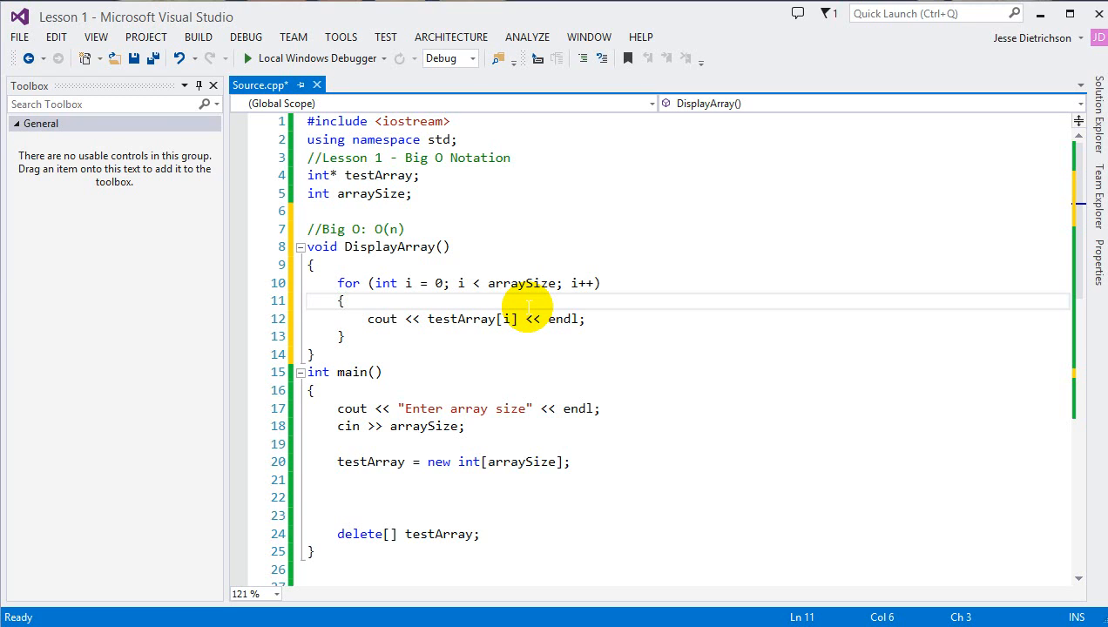
{"action": "mouse_move", "coordinate": [490, 209]}
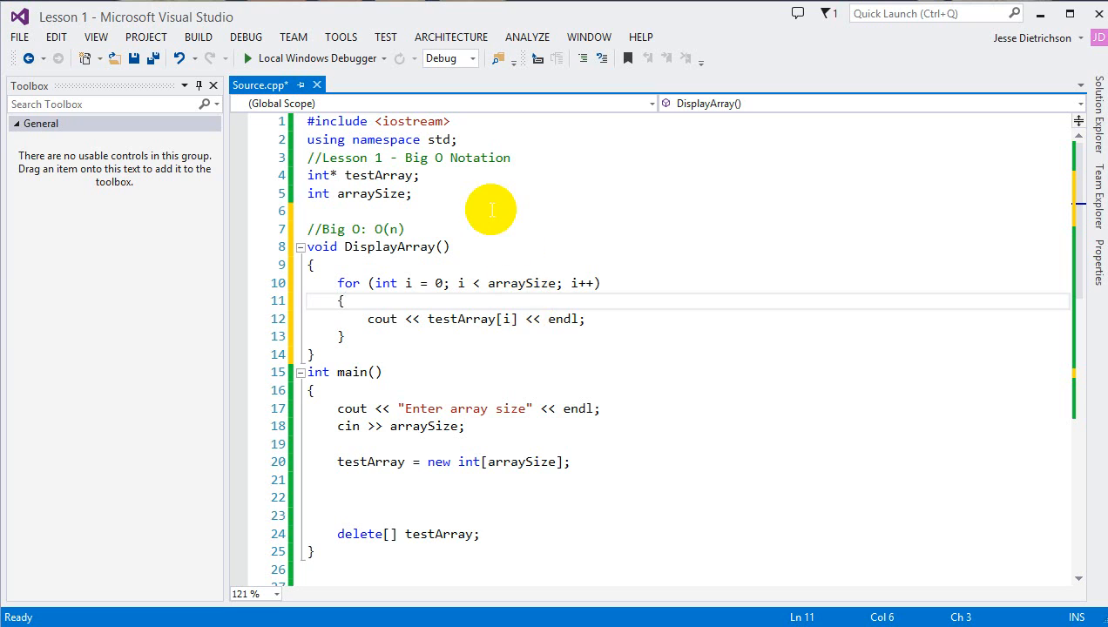
{"action": "left_click", "coordinate": [280, 175]}
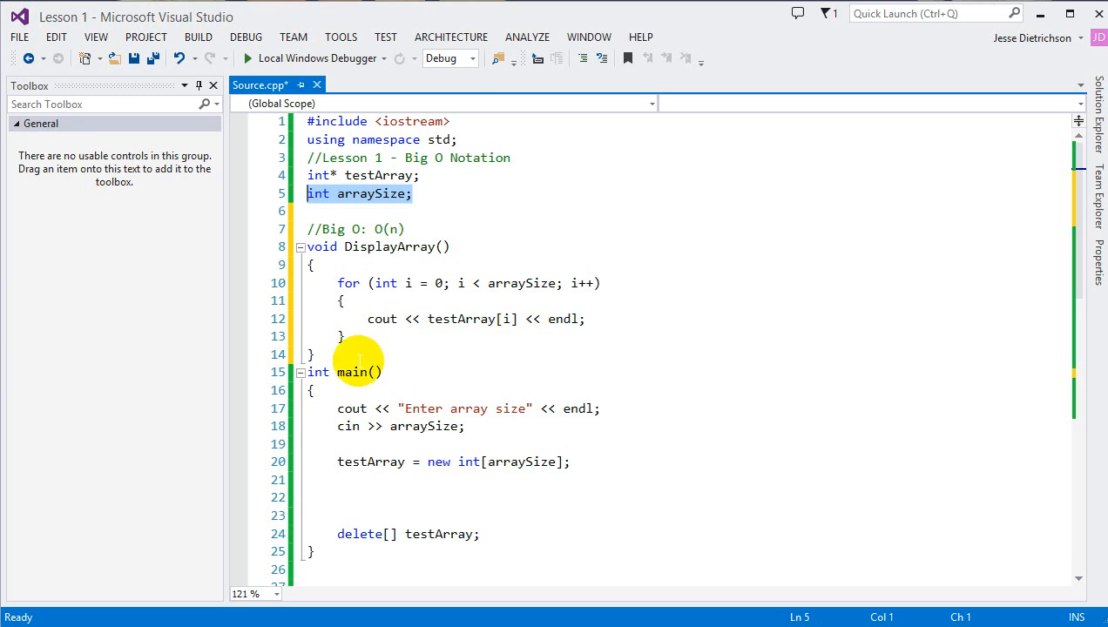
{"action": "mouse_move", "coordinate": [313, 404]}
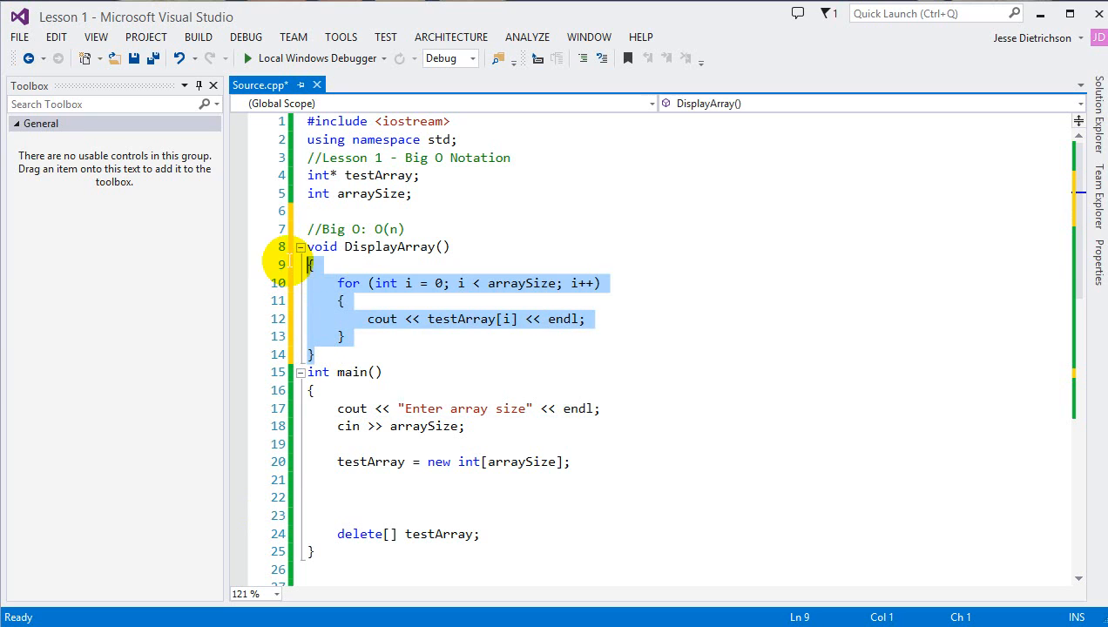
{"action": "left_click", "coordinate": [431, 319]}
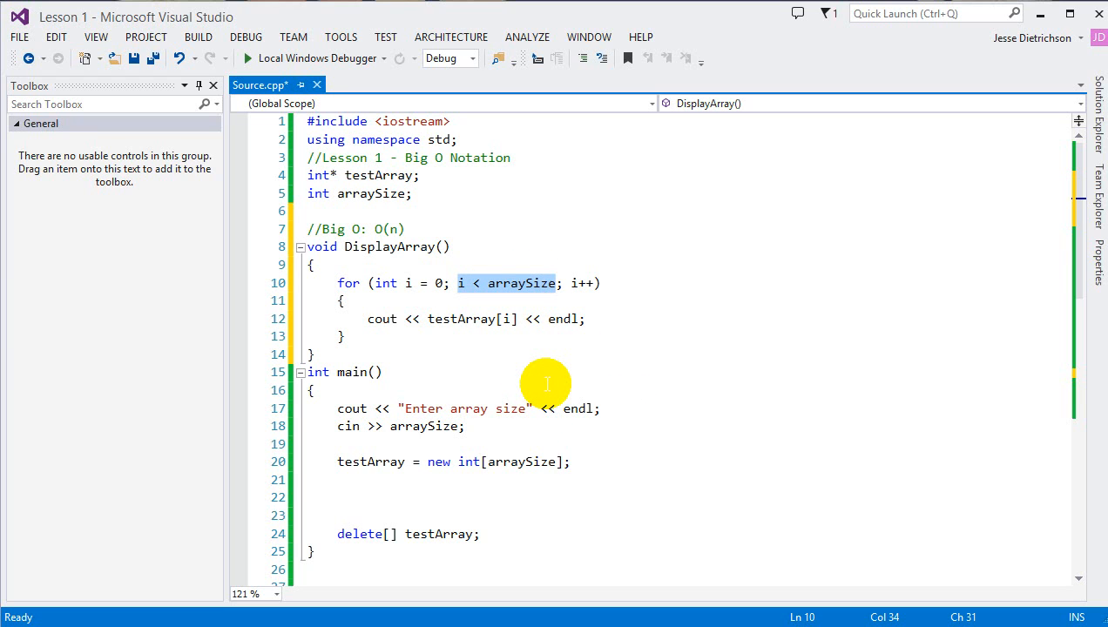
{"action": "left_click_drag", "start_coordinate": [337, 409], "coordinate": [571, 462]}
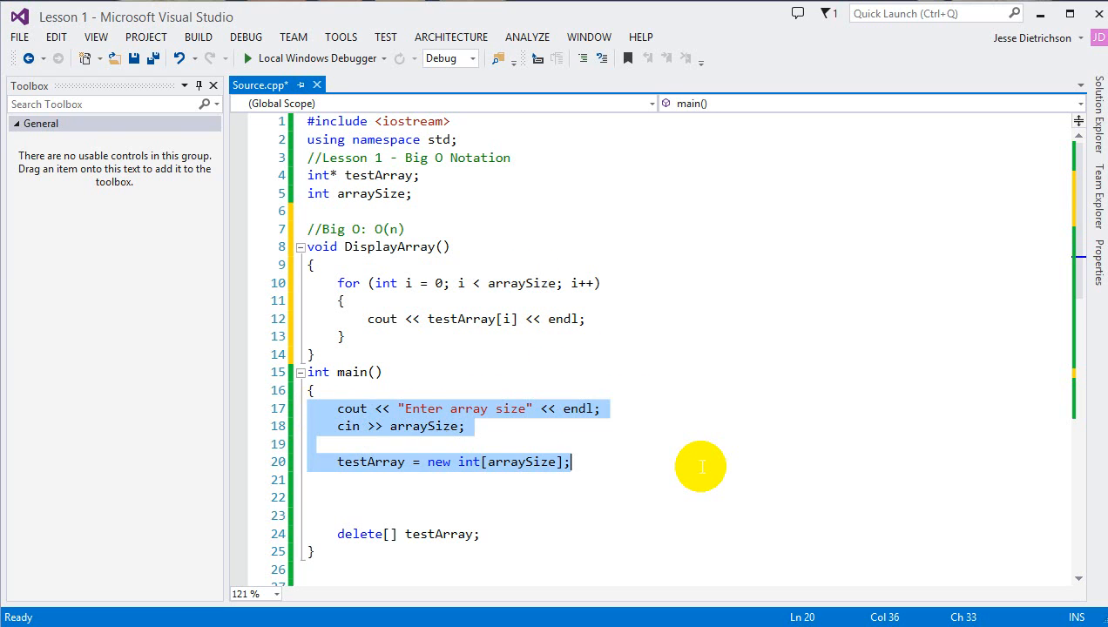
{"action": "mouse_move", "coordinate": [710, 457]}
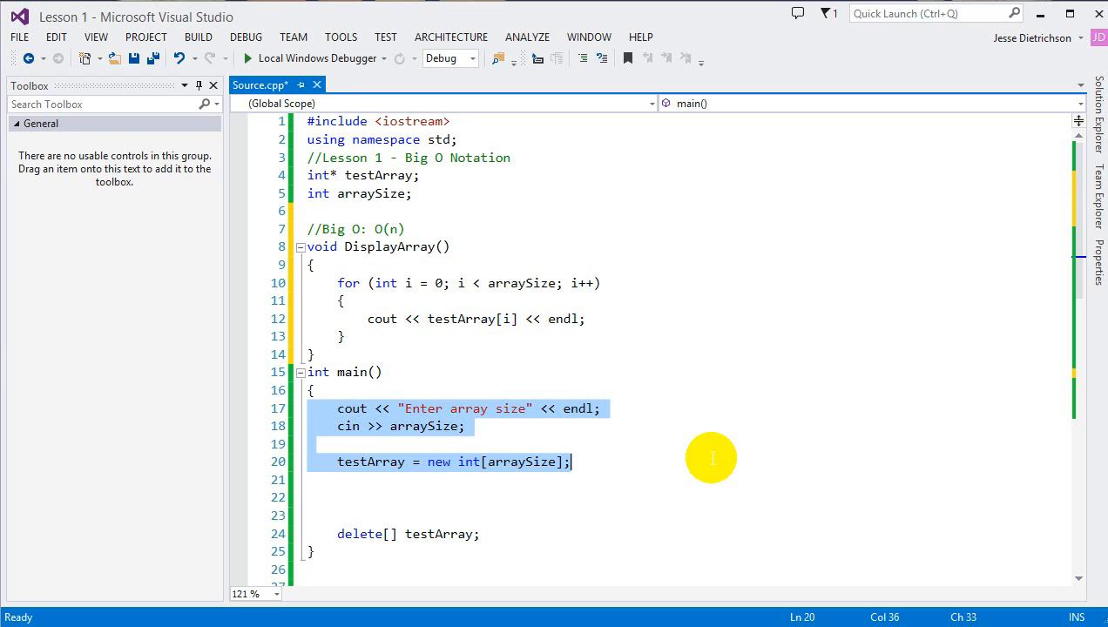
{"action": "mouse_move", "coordinate": [462, 433]}
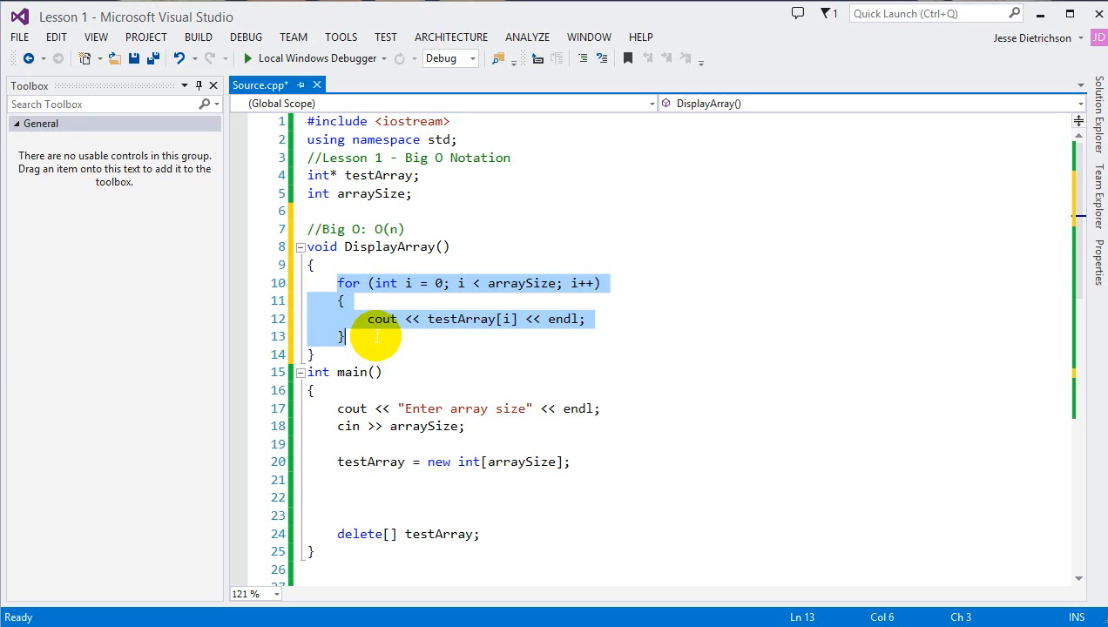
{"action": "left_click", "coordinate": [376, 426]}
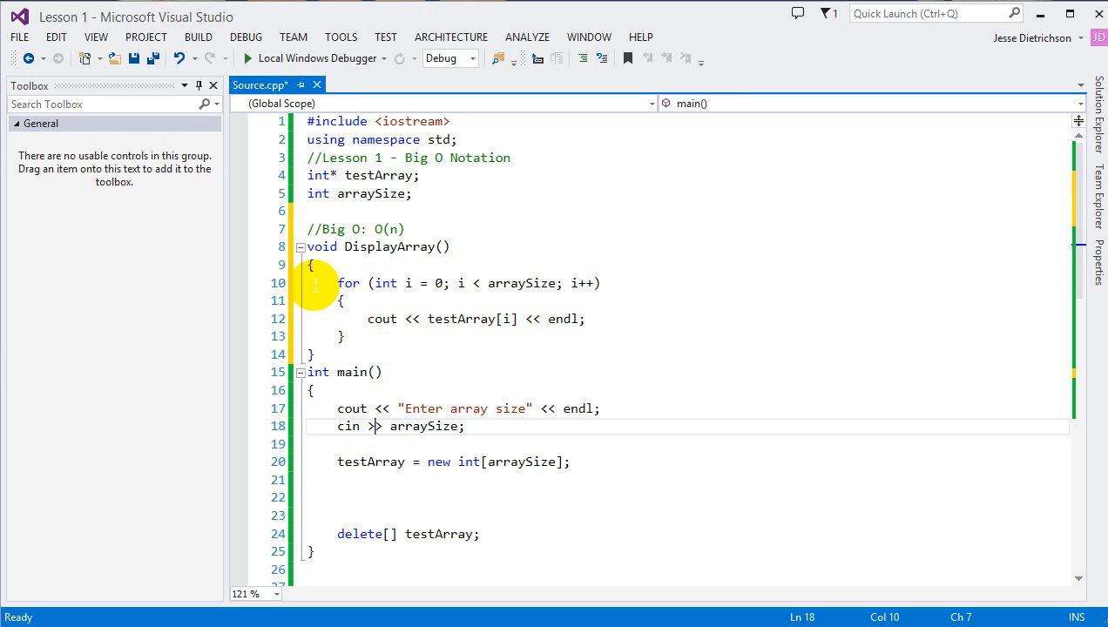
{"action": "double_click", "coordinate": [390, 228]}
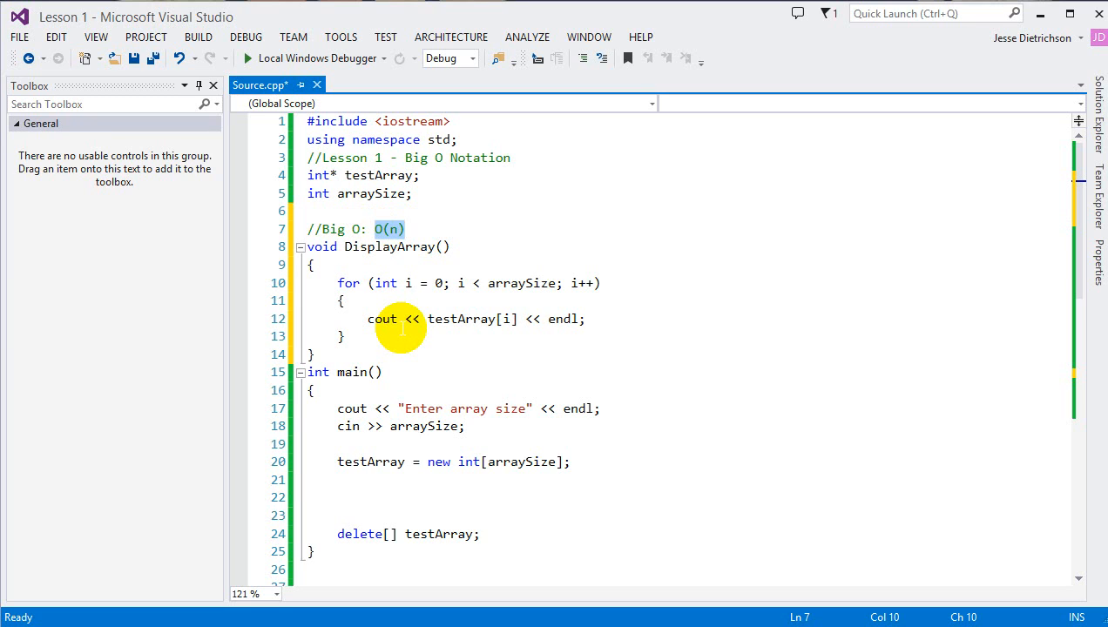
{"action": "mouse_move", "coordinate": [448, 283]}
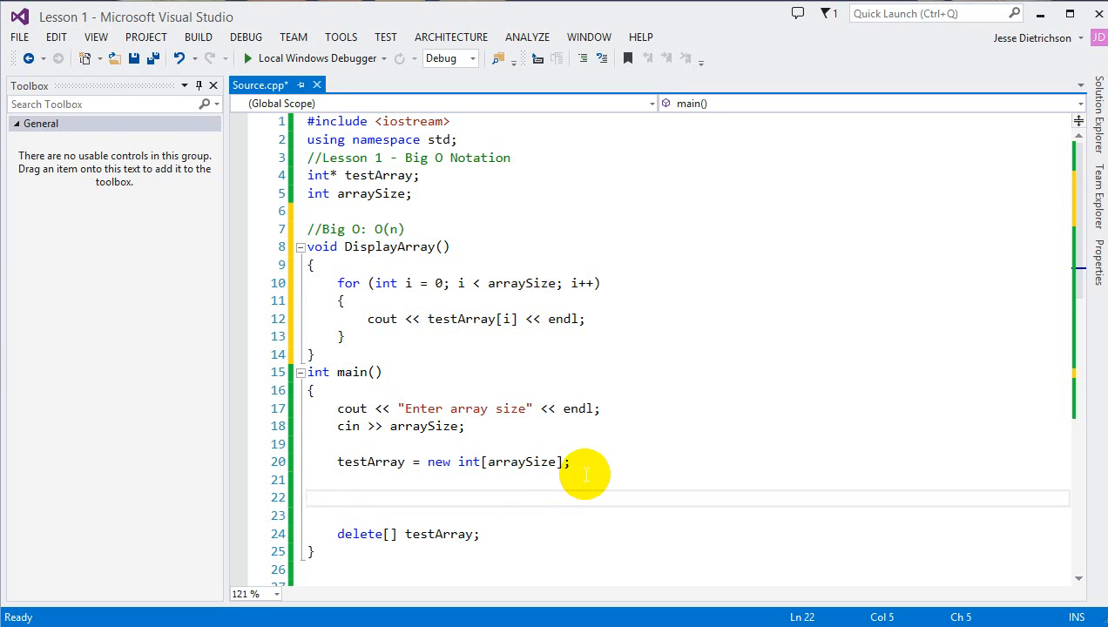
Call DisplayArray() from main, build and run with array size 10, then close the console
{"action": "type", "text": "DisplayArray();"}
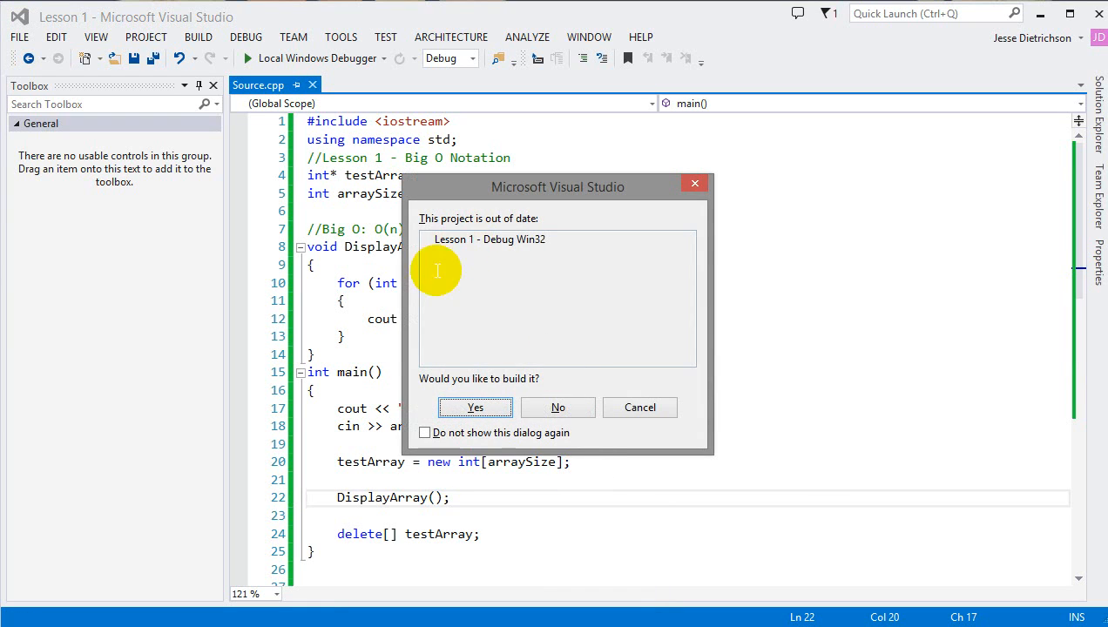
{"action": "left_click", "coordinate": [475, 407]}
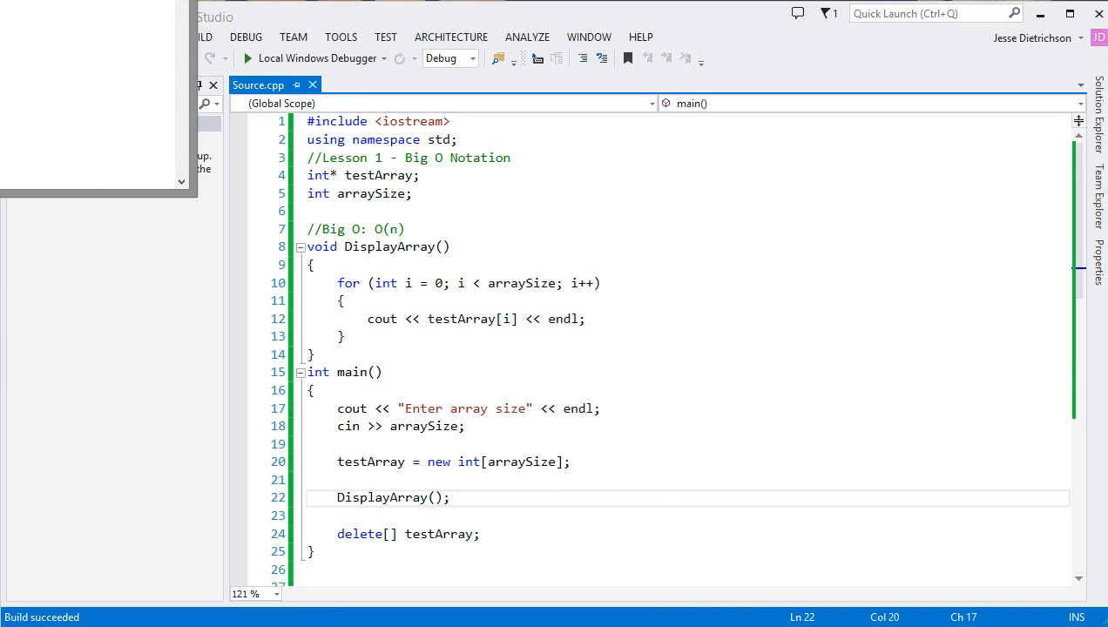
{"action": "left_click", "coordinate": [248, 58]}
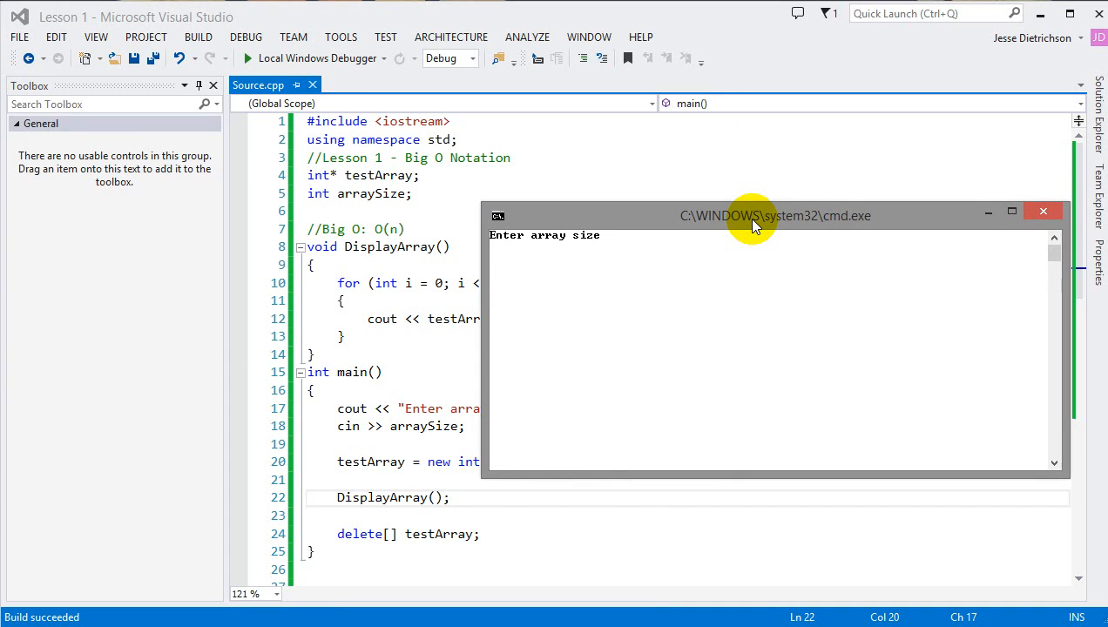
{"action": "type", "text": "100"}
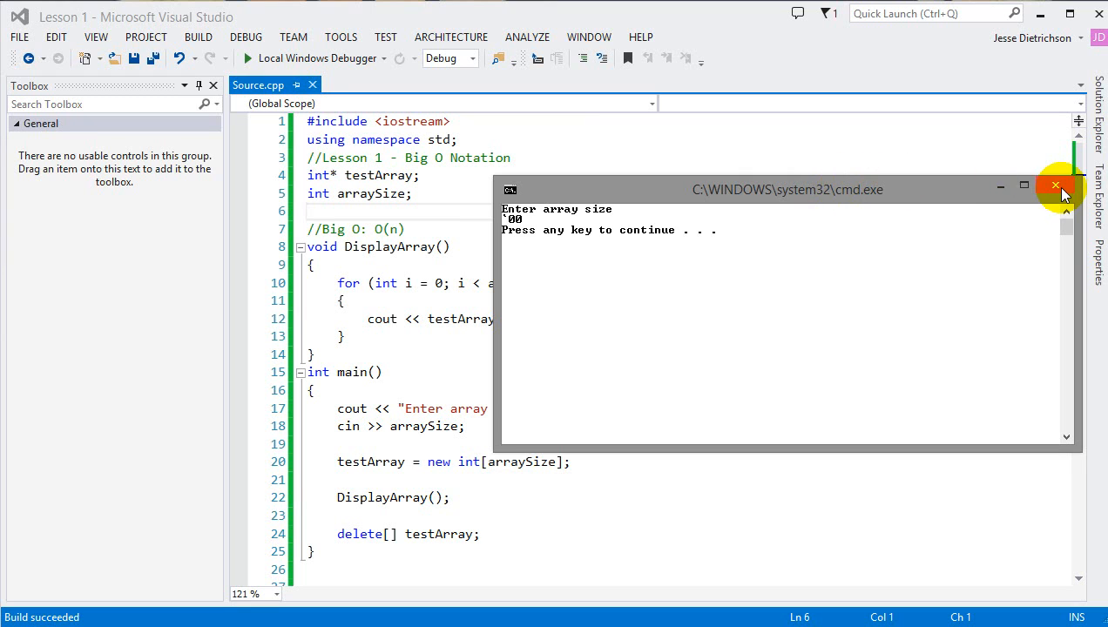
{"action": "left_click", "coordinate": [1055, 186]}
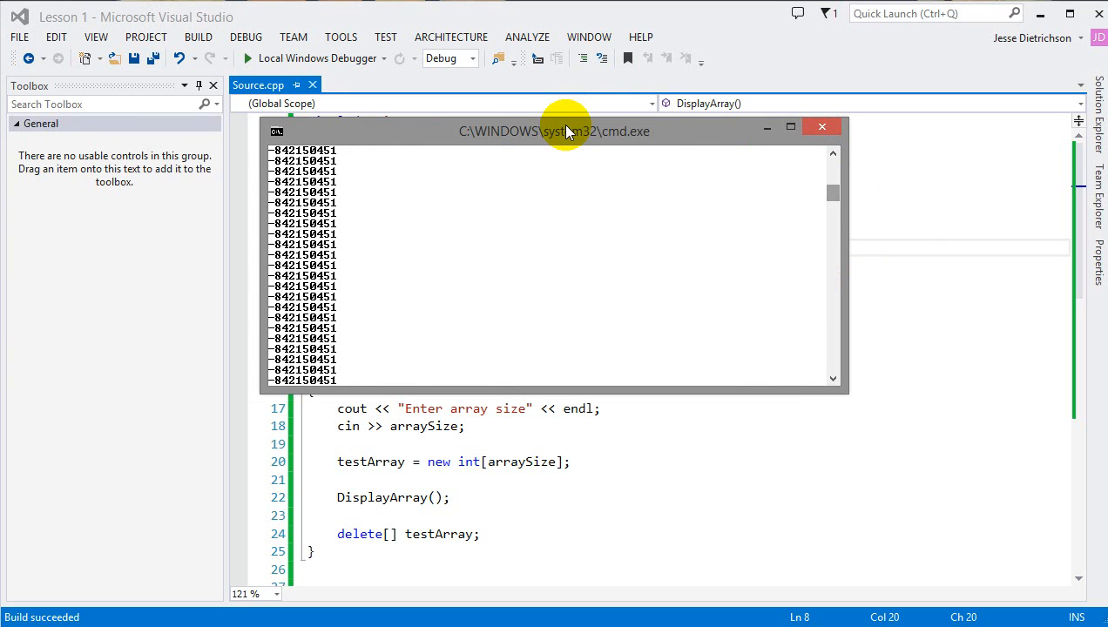
{"action": "left_click_drag", "start_coordinate": [555, 131], "coordinate": [832, 250]}
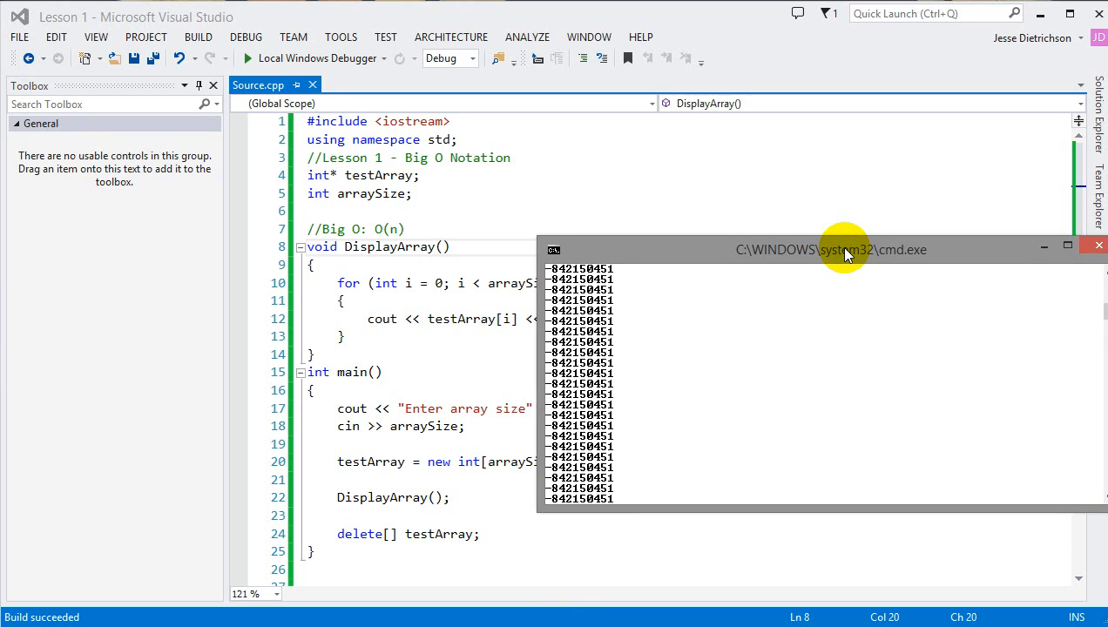
{"action": "mouse_move", "coordinate": [915, 369]}
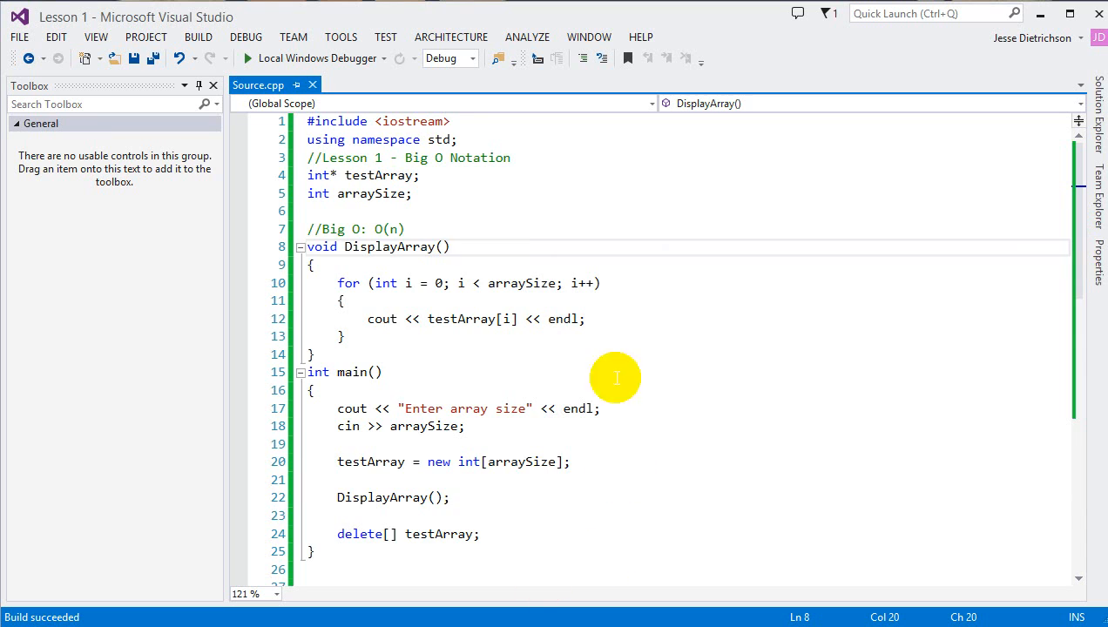
Add //Big O: O(1) InsertInFirstSlot(int value) assigning value to testArray[0]
{"action": "scroll", "scroll_direction": "down", "scroll_amount": 3}
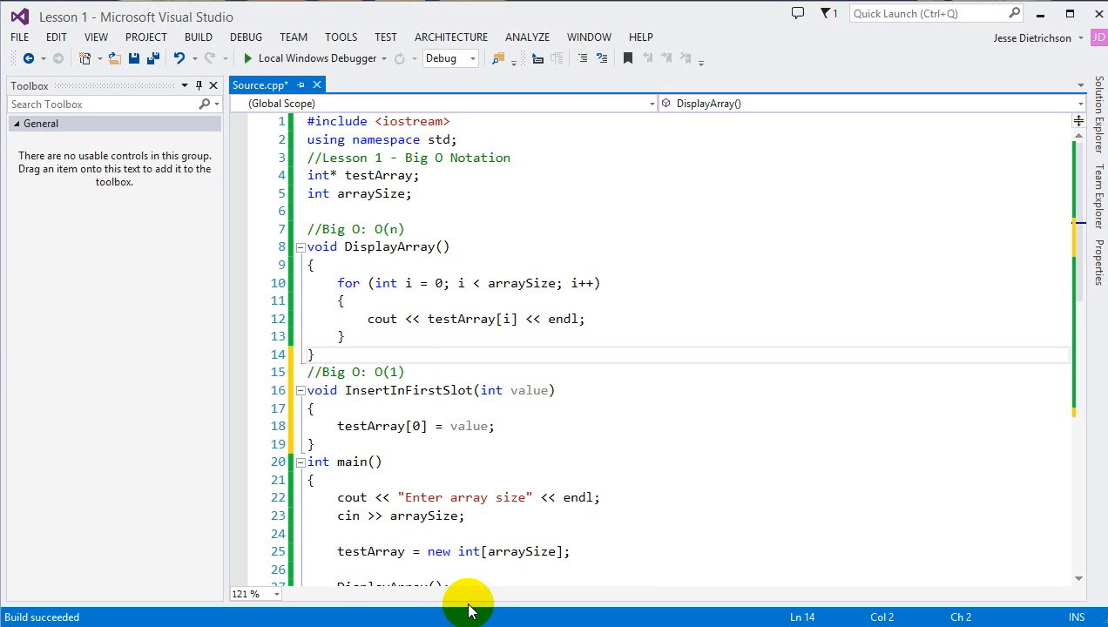
{"action": "mouse_move", "coordinate": [555, 340]}
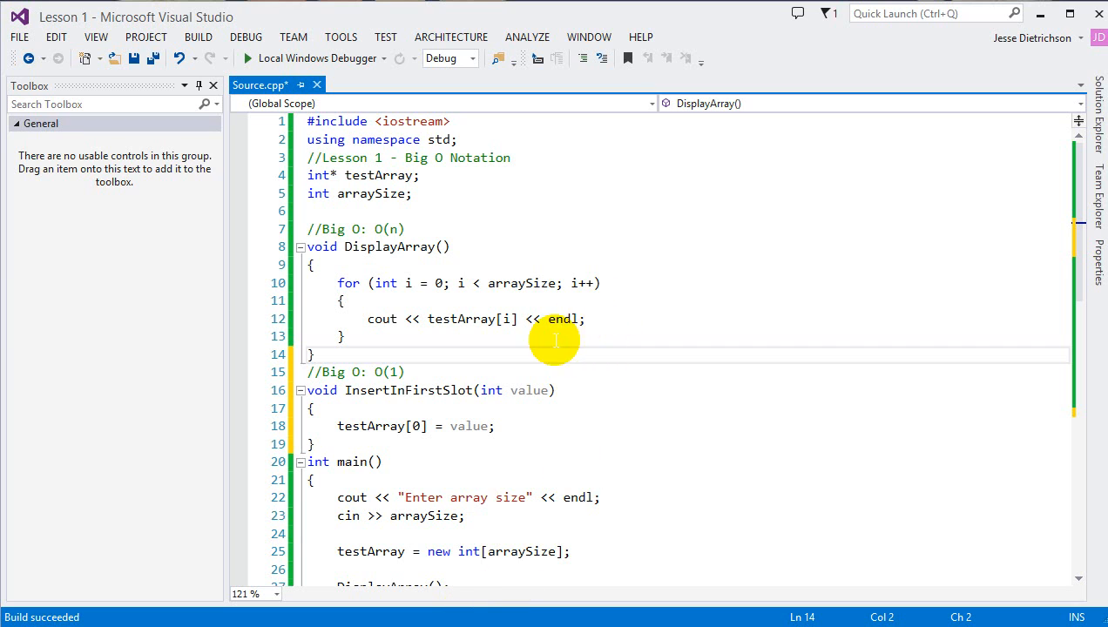
{"action": "scroll", "scroll_direction": "down", "scroll_amount": 3}
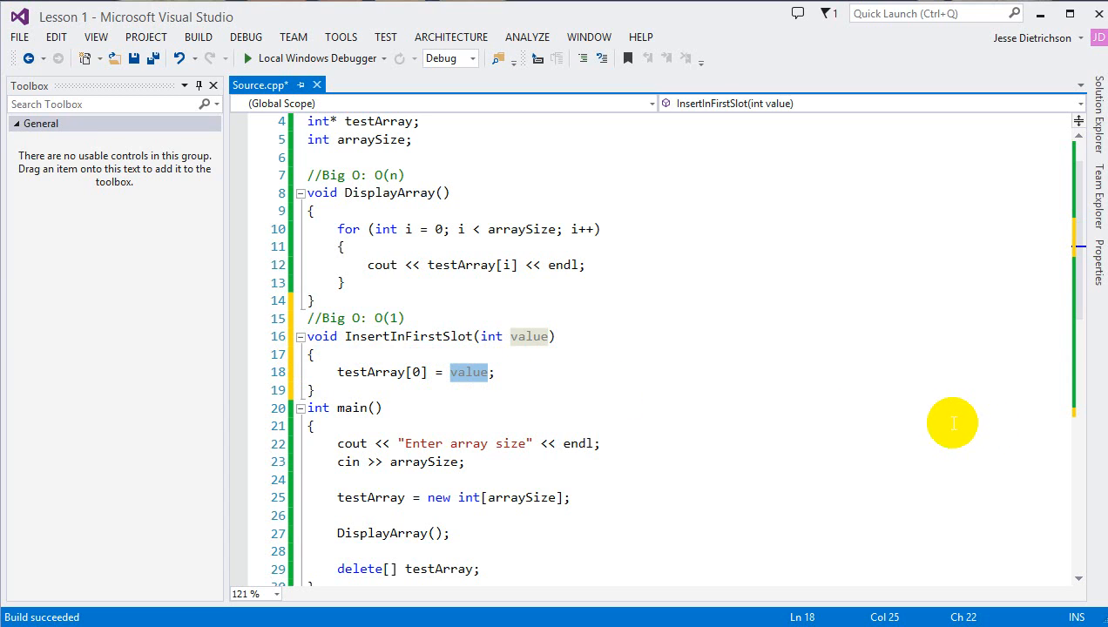
{"action": "mouse_move", "coordinate": [920, 426]}
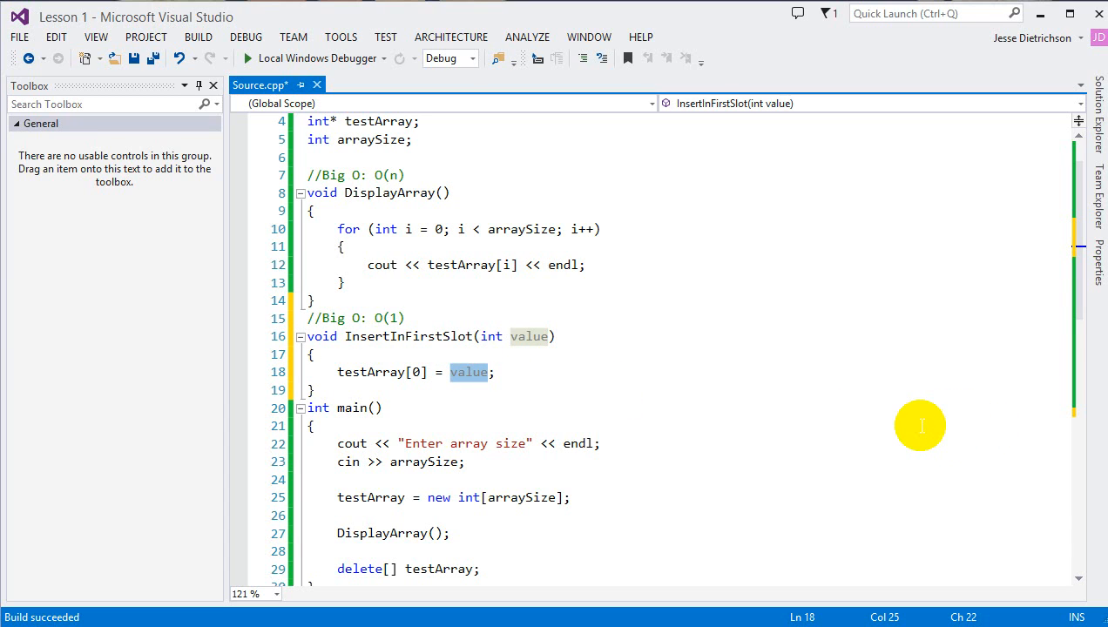
{"action": "mouse_move", "coordinate": [962, 208]}
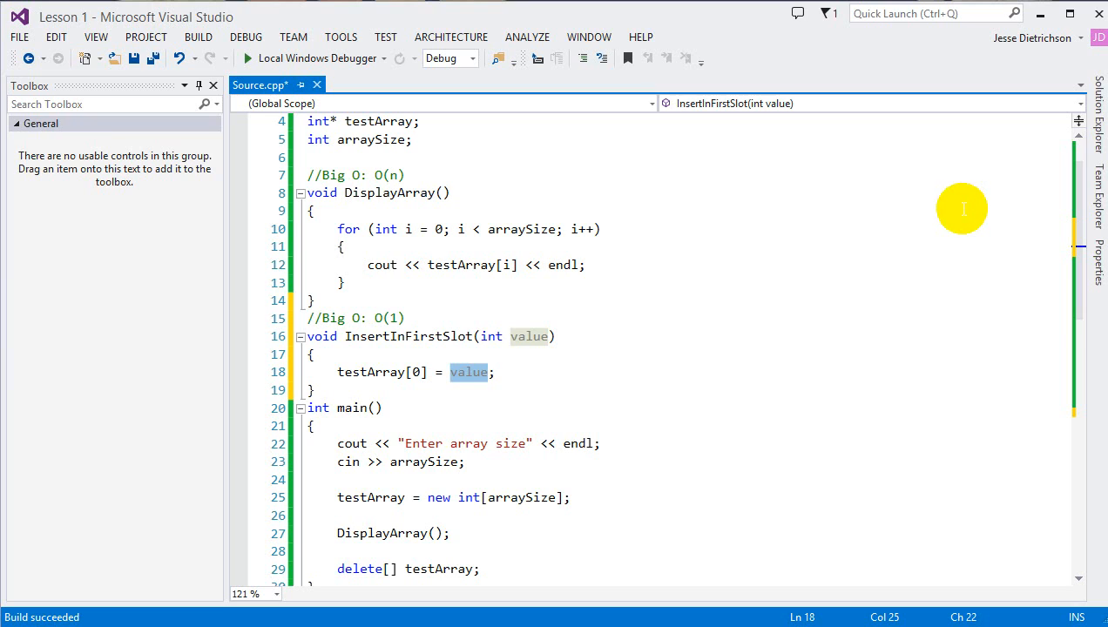
{"action": "mouse_move", "coordinate": [533, 328]}
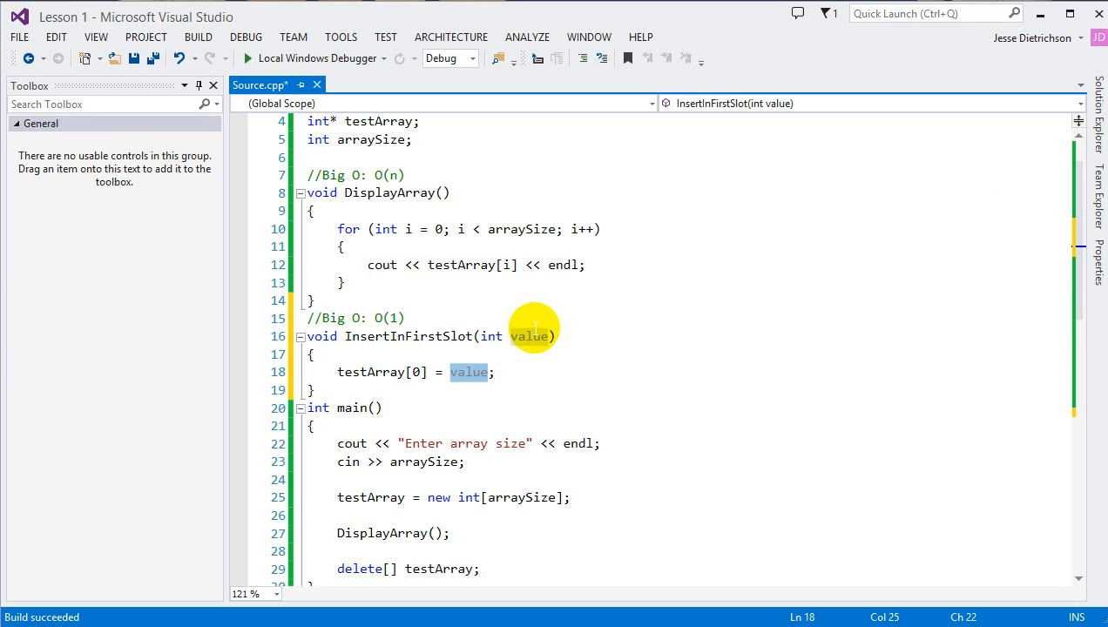
{"action": "mouse_move", "coordinate": [530, 337]}
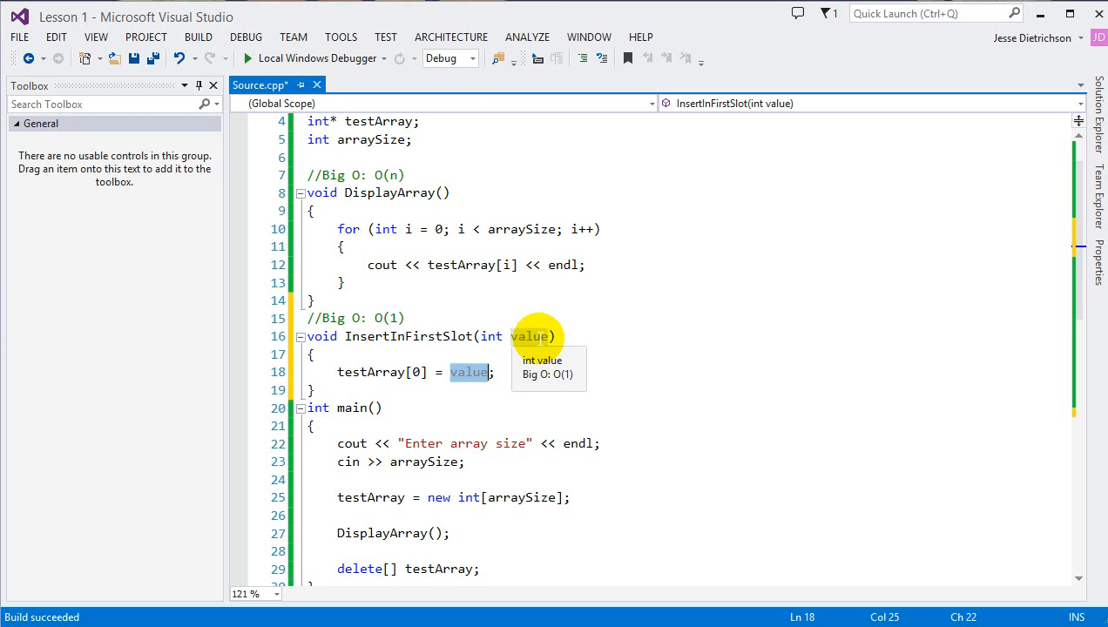
{"action": "mouse_move", "coordinate": [368, 385]}
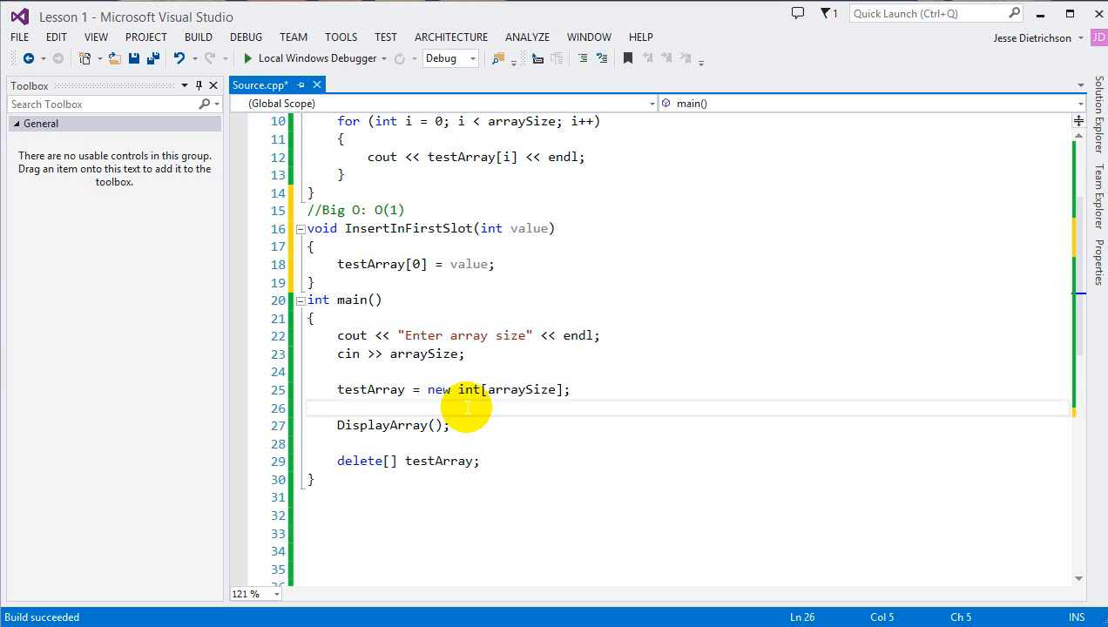
Call InsertInFirstSlot(5000) after the allocation in main and run with array size 100
{"action": "key", "text": "enter"}
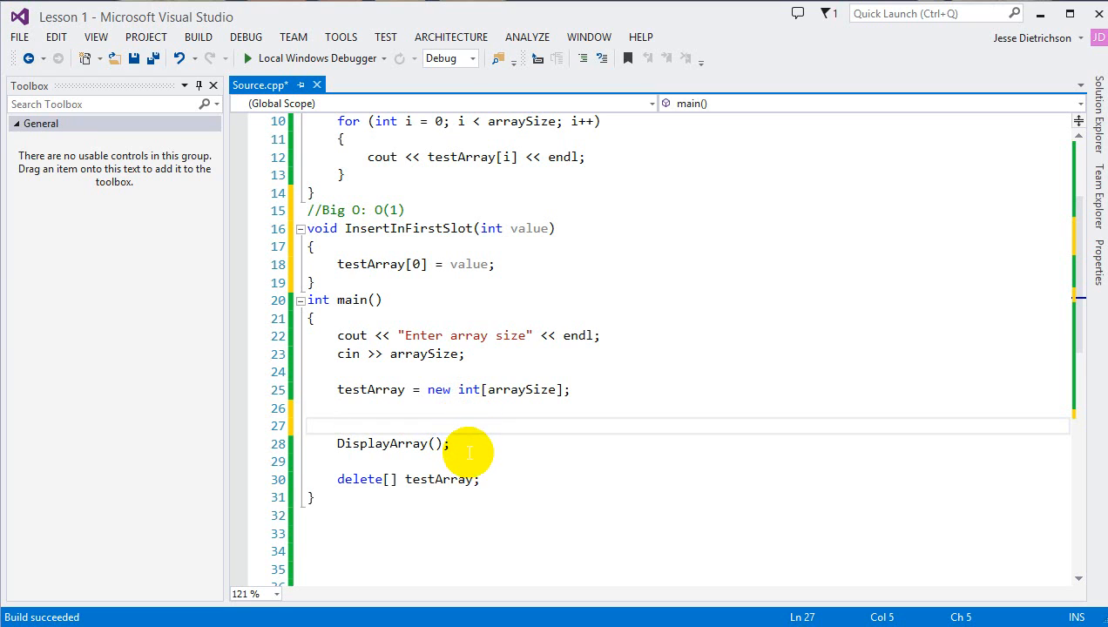
{"action": "left_click", "coordinate": [338, 408]}
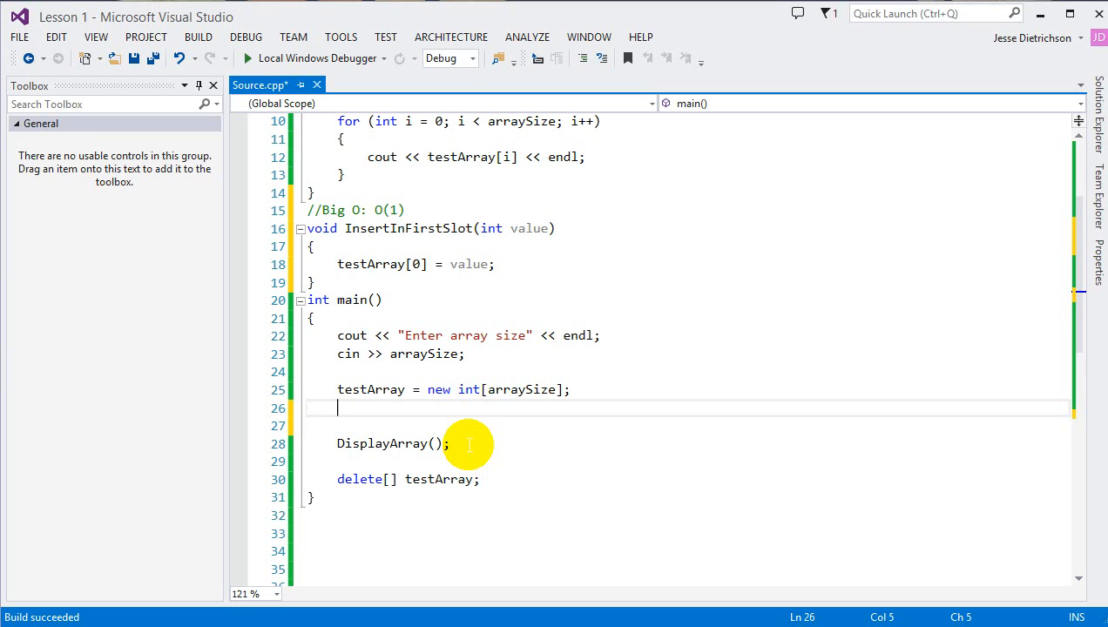
{"action": "type", "text": "InsertInFirstSlot("}
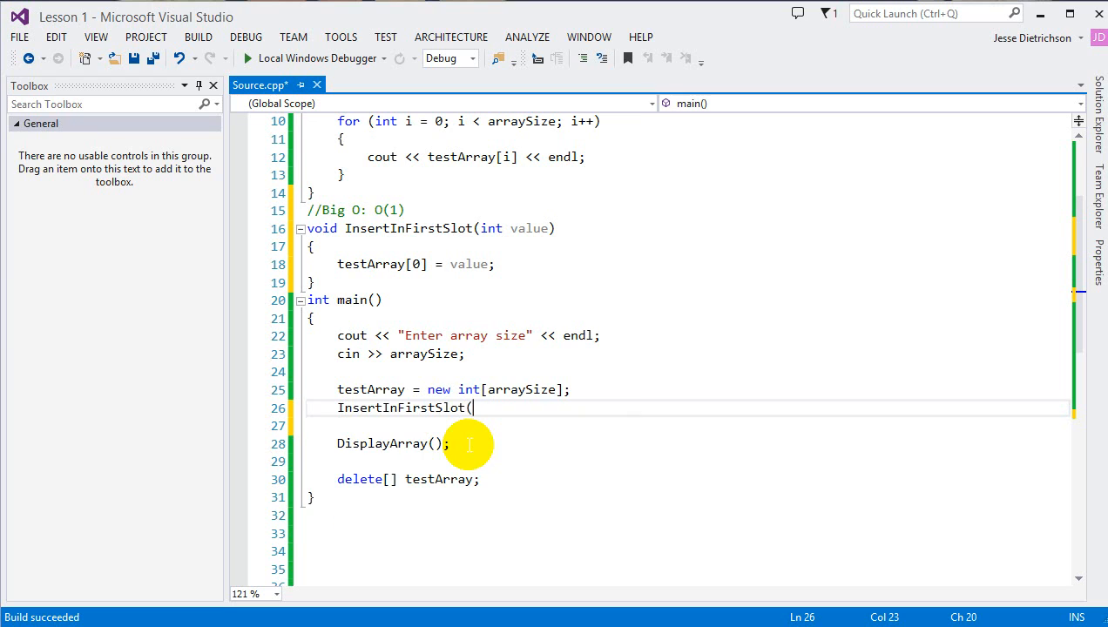
{"action": "type", "text": "100"}
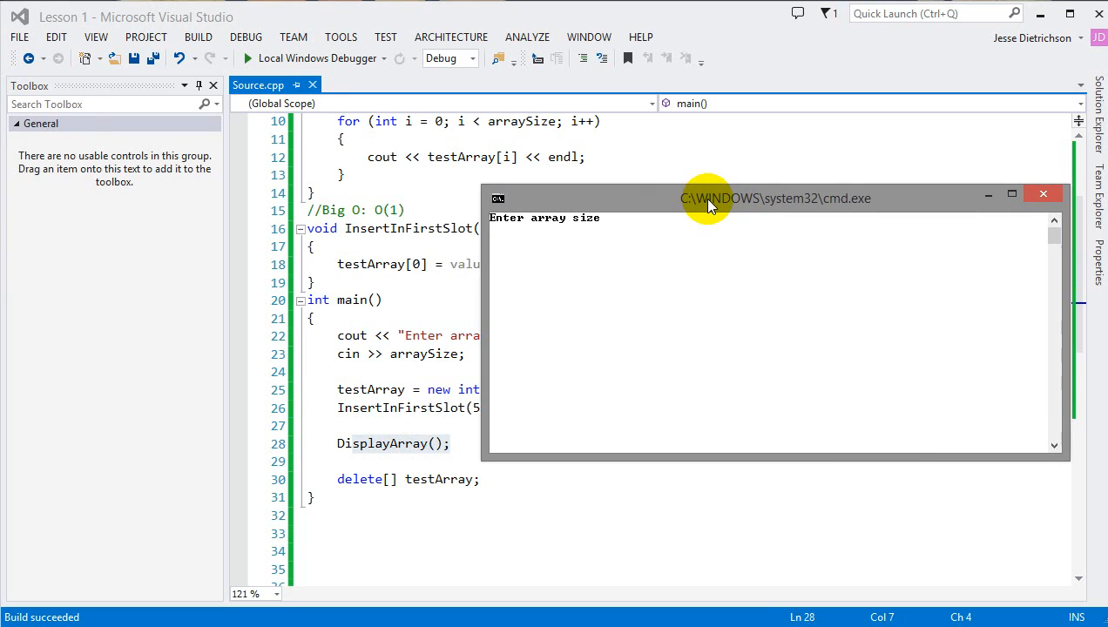
{"action": "type", "text": "100"}
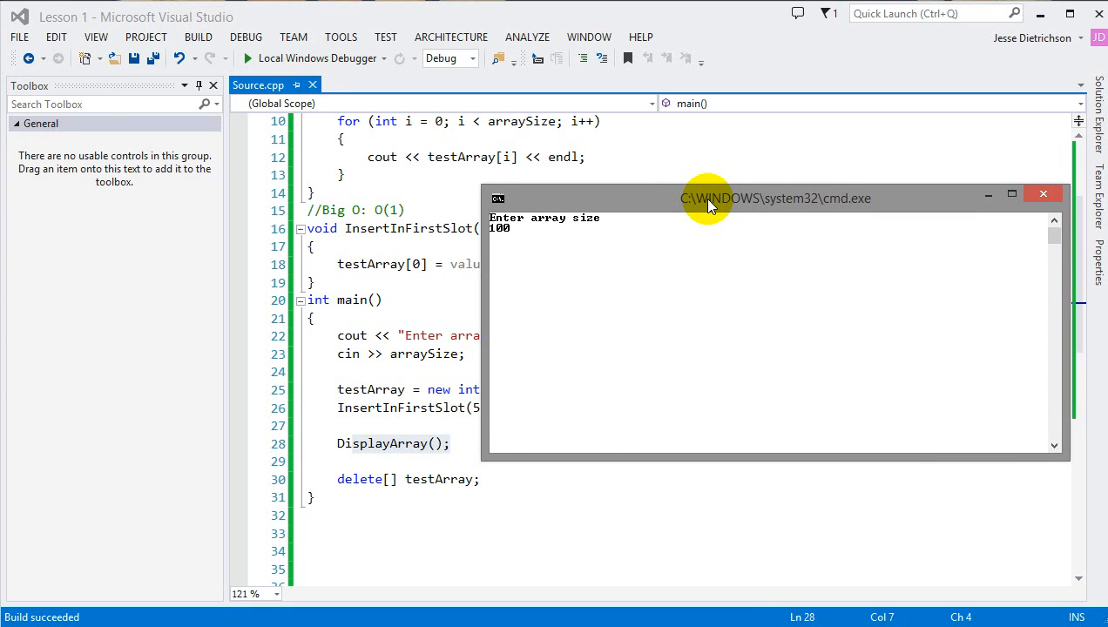
{"action": "key", "text": "enter"}
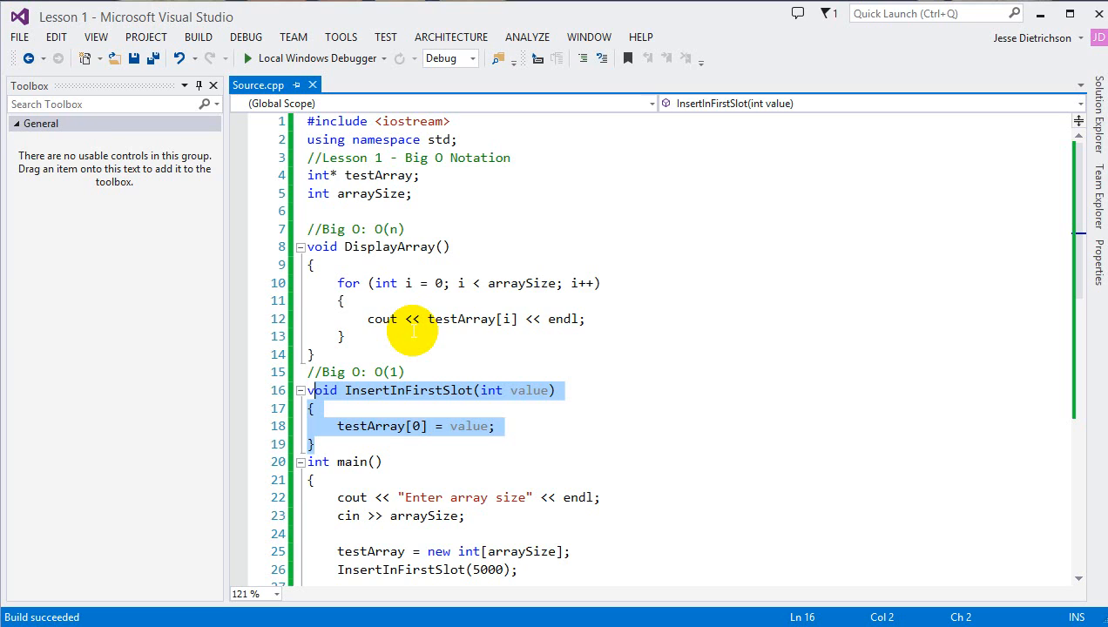
{"action": "mouse_move", "coordinate": [335, 364]}
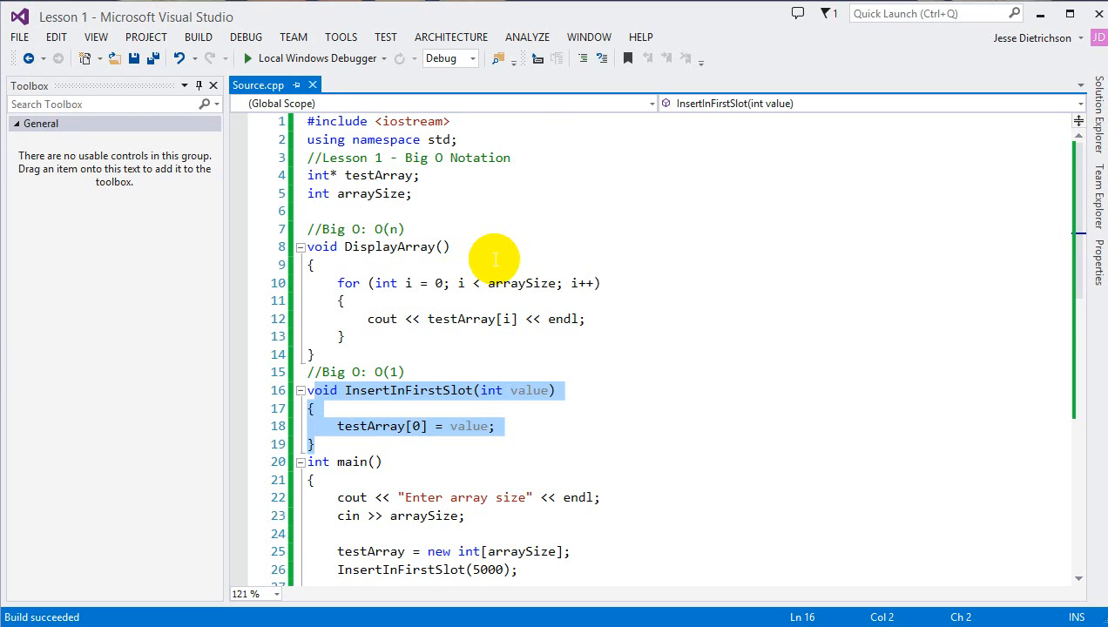
{"action": "scroll", "scroll_direction": "down", "scroll_amount": 3}
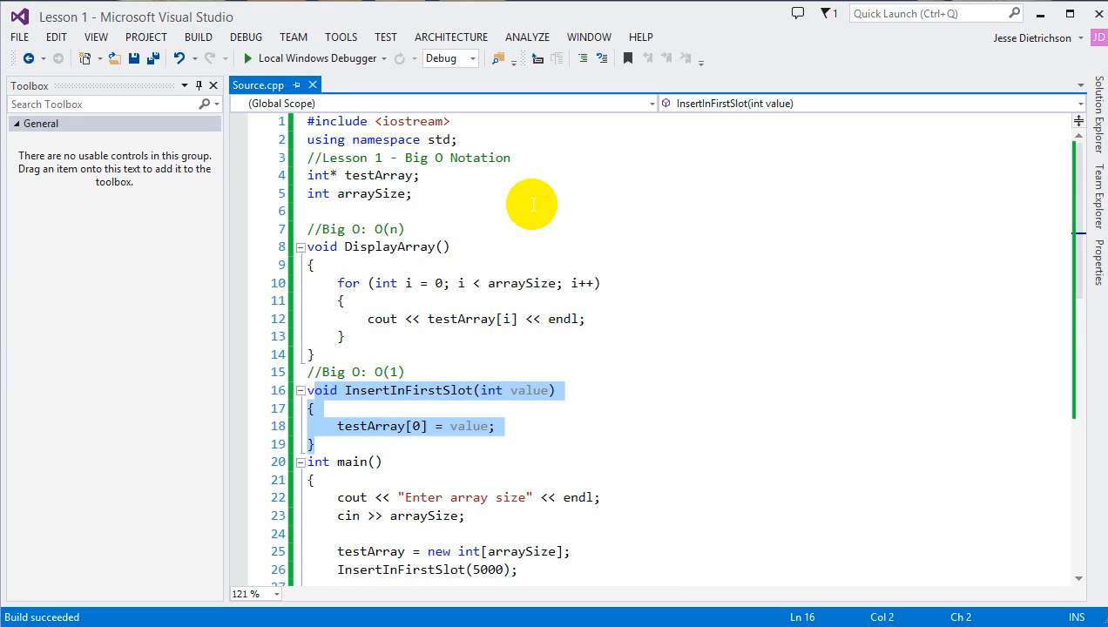
{"action": "mouse_move", "coordinate": [556, 183]}
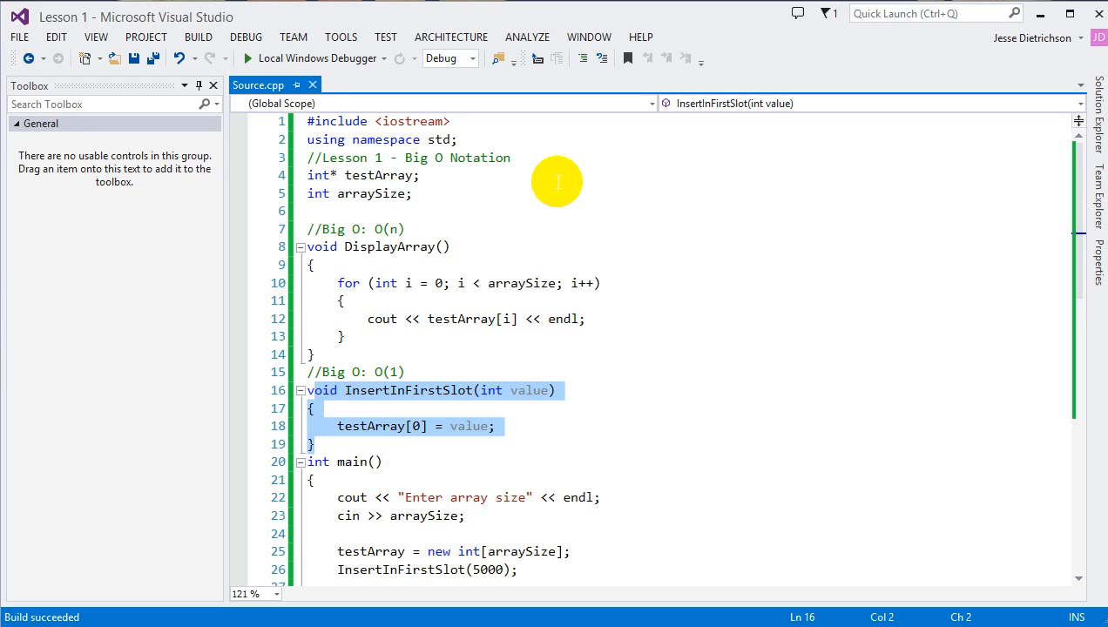